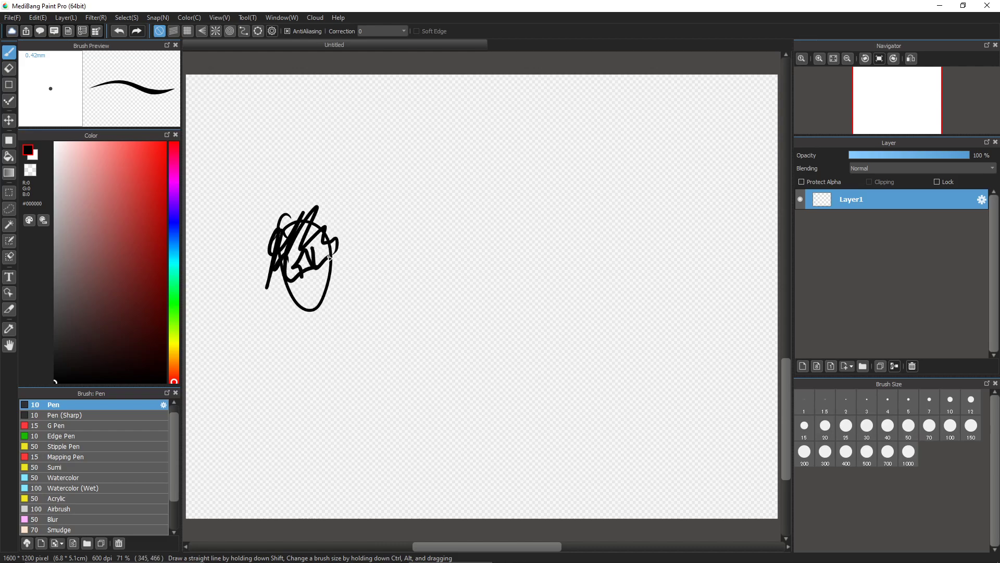
Step: Pen-sketch a scribbled figure head and a long-haired dancing stick figure
{"action": "left_click_drag", "start_coordinate": [300, 255], "coordinate": [287, 300]}
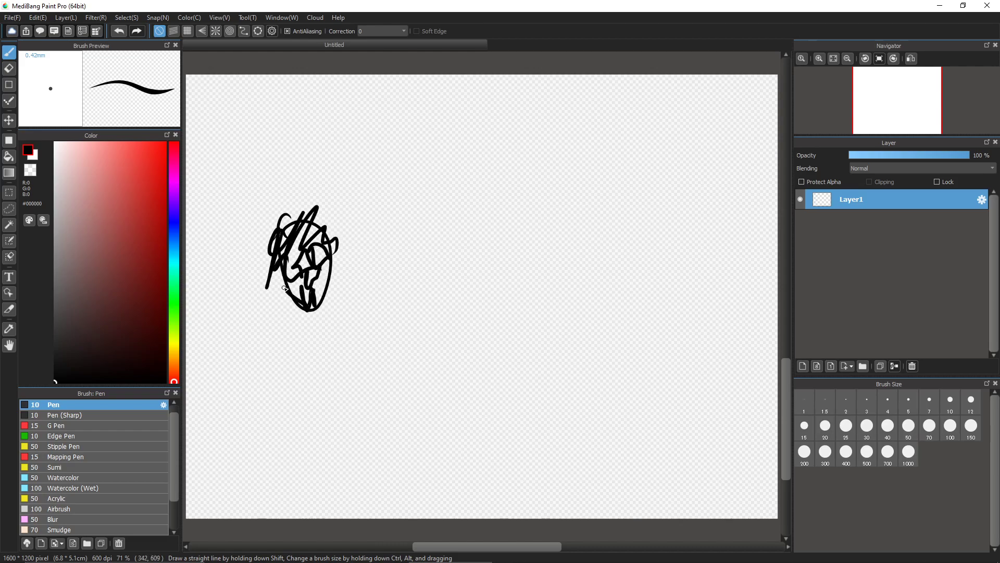
{"action": "left_click_drag", "start_coordinate": [300, 287], "coordinate": [309, 325]}
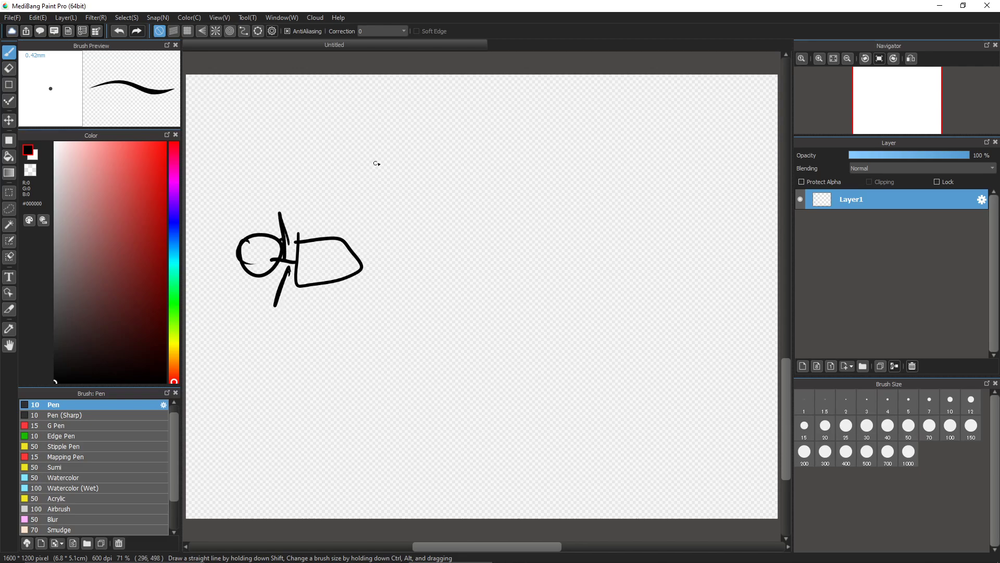
{"action": "left_click_drag", "start_coordinate": [360, 153], "coordinate": [395, 224]}
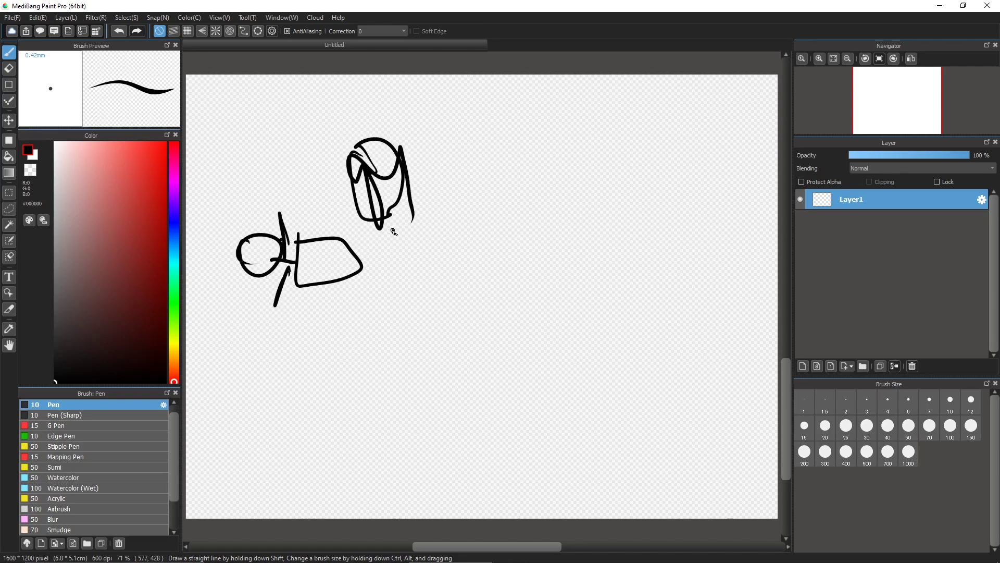
{"action": "left_click_drag", "start_coordinate": [396, 229], "coordinate": [434, 376]}
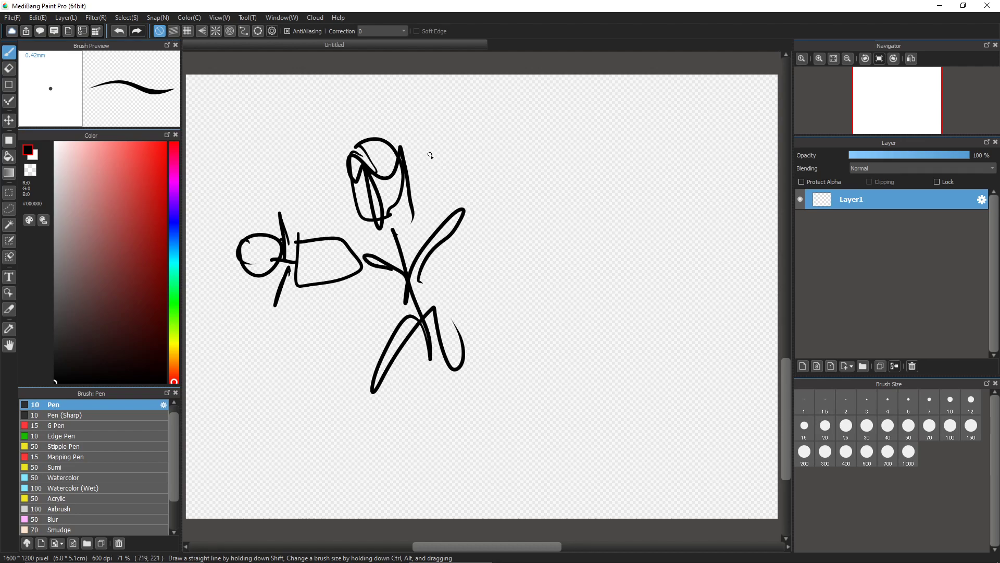
{"action": "left_click_drag", "start_coordinate": [440, 153], "coordinate": [676, 76]}
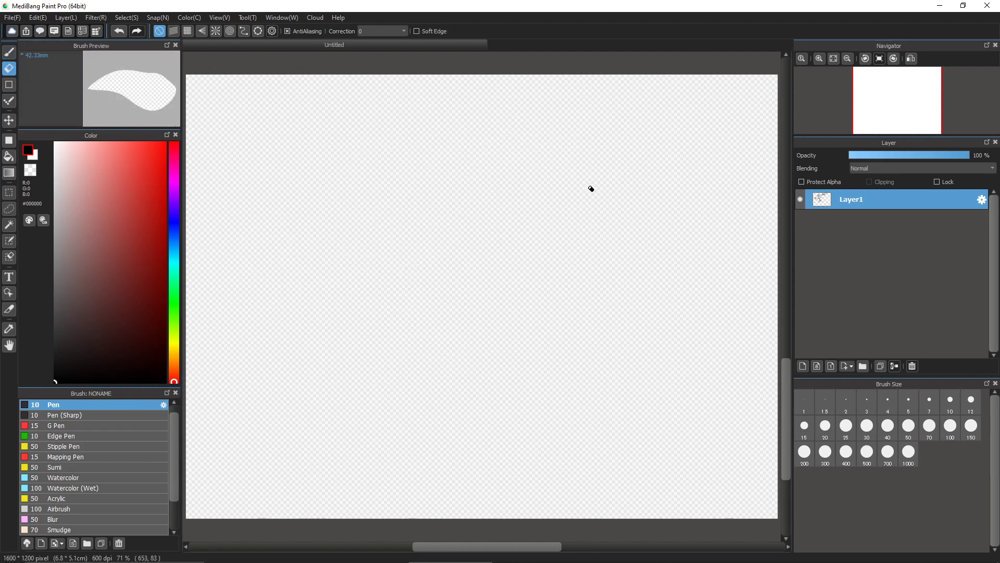
{"action": "left_click_drag", "start_coordinate": [343, 184], "coordinate": [404, 286]}
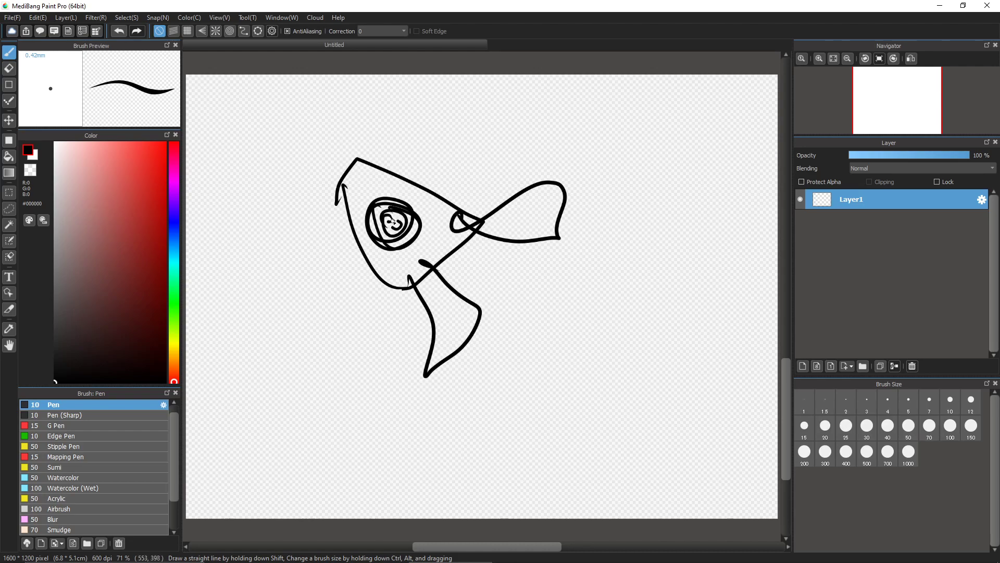
{"action": "left_click_drag", "start_coordinate": [401, 148], "coordinate": [399, 191]}
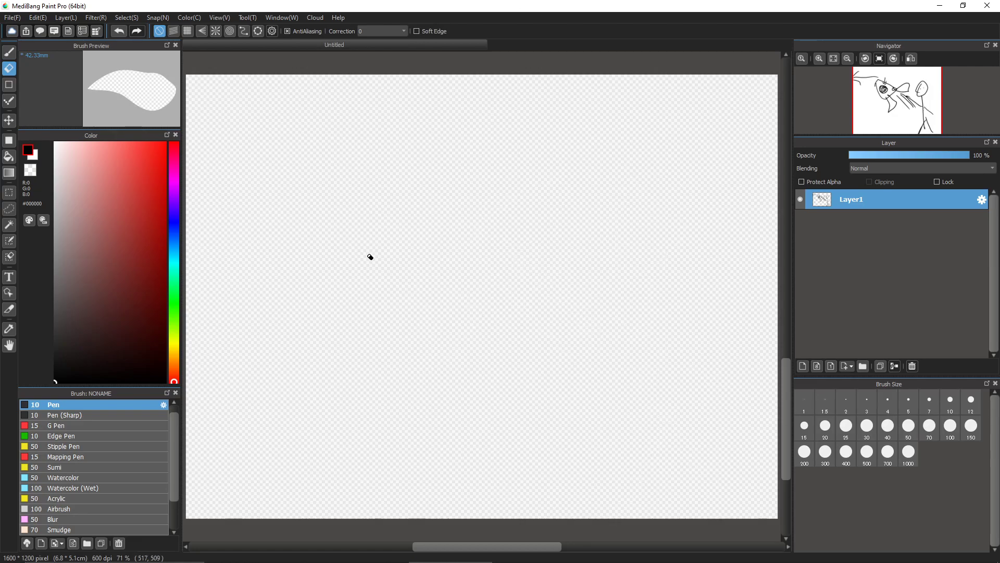
{"action": "left_click", "coordinate": [9, 52]}
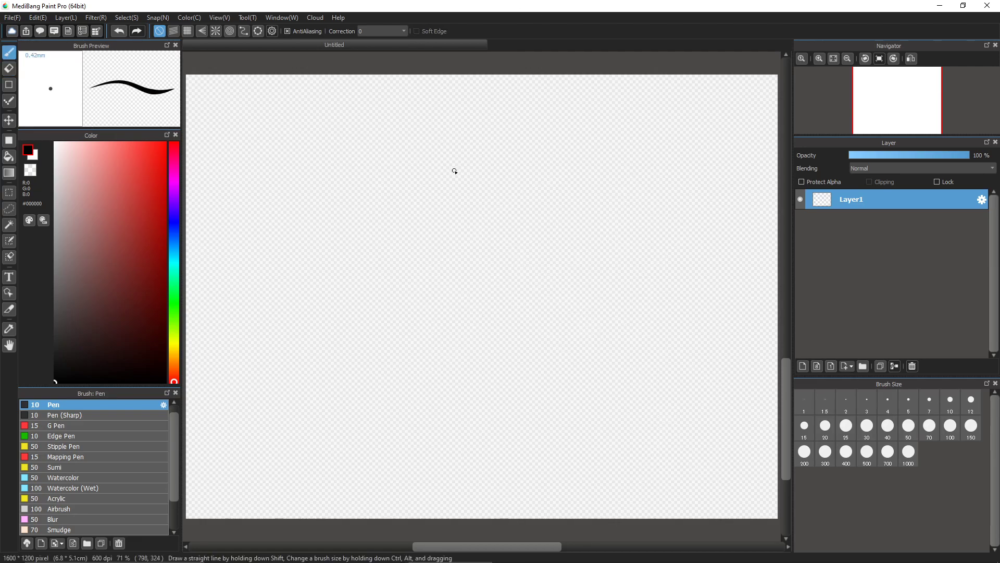
{"action": "left_click_drag", "start_coordinate": [453, 171], "coordinate": [641, 150]}
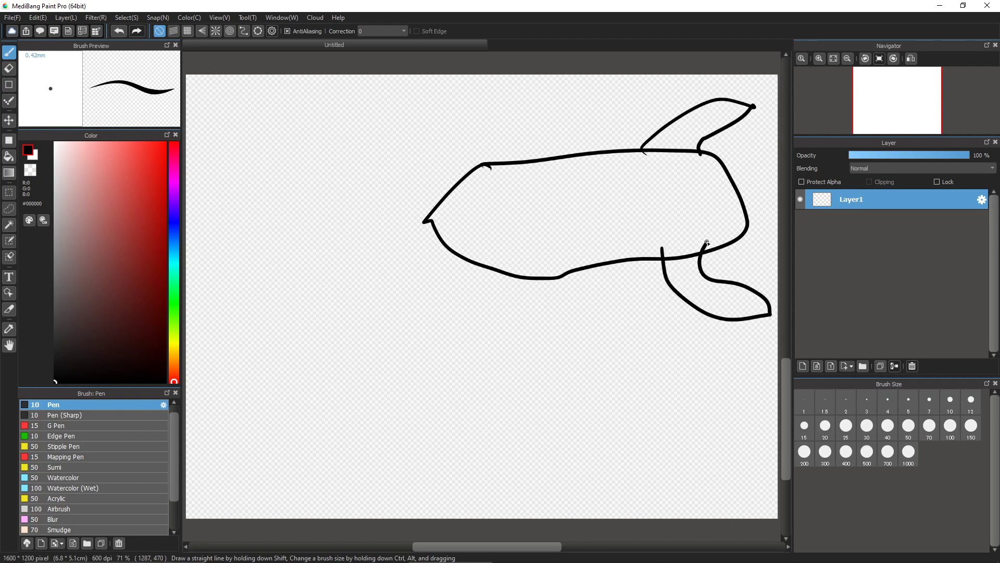
{"action": "left_click_drag", "start_coordinate": [504, 188], "coordinate": [542, 229]}
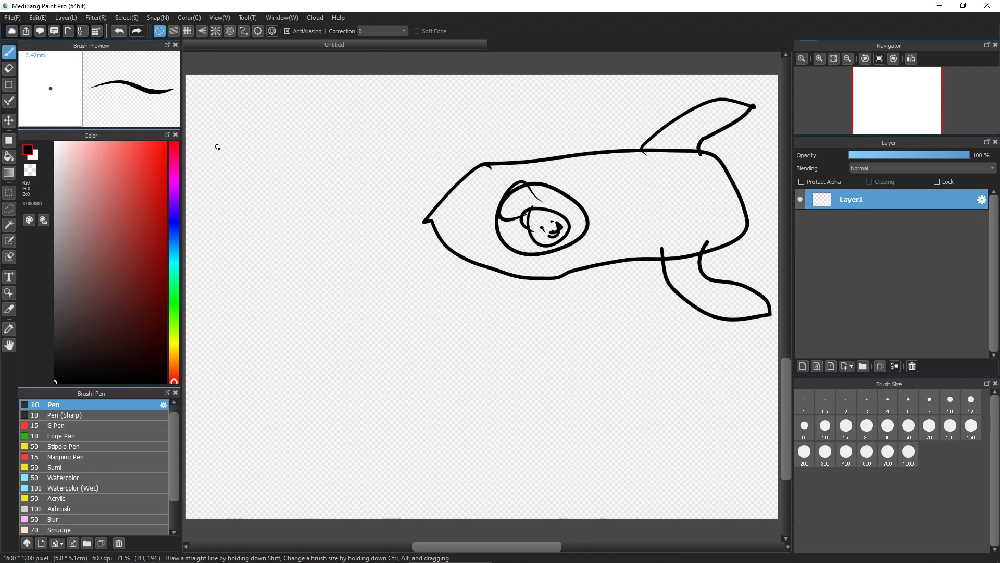
{"action": "left_click_drag", "start_coordinate": [192, 123], "coordinate": [194, 473]}
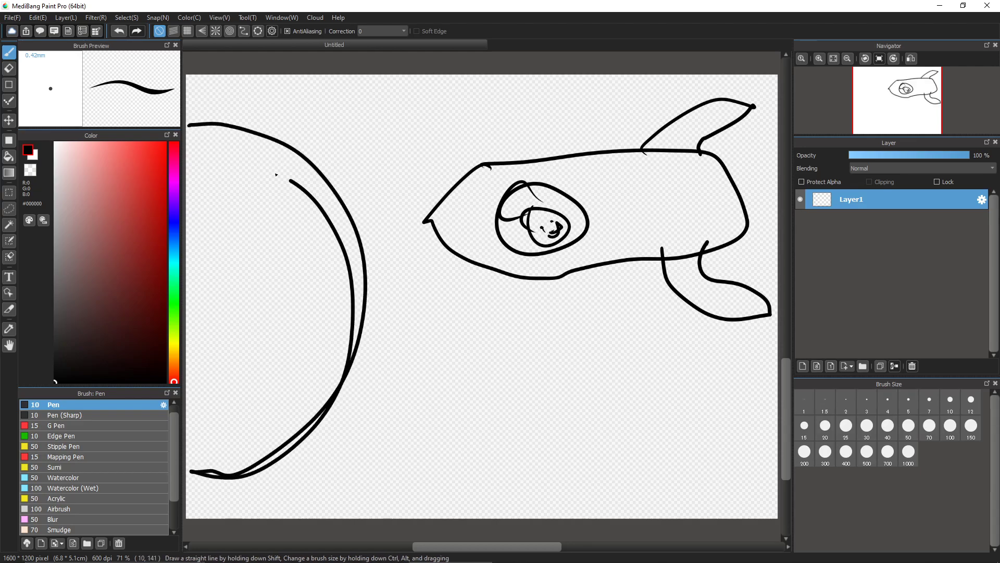
{"action": "left_click_drag", "start_coordinate": [204, 220], "coordinate": [258, 364]}
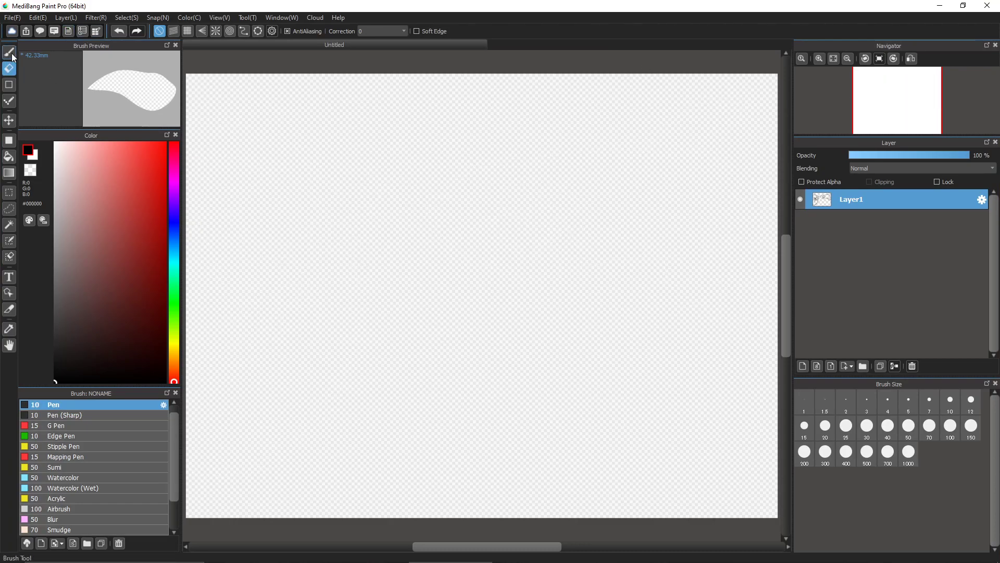
Step: Draw a long curved hill line and a stick figure beneath it
{"action": "left_click_drag", "start_coordinate": [205, 291], "coordinate": [724, 203]}
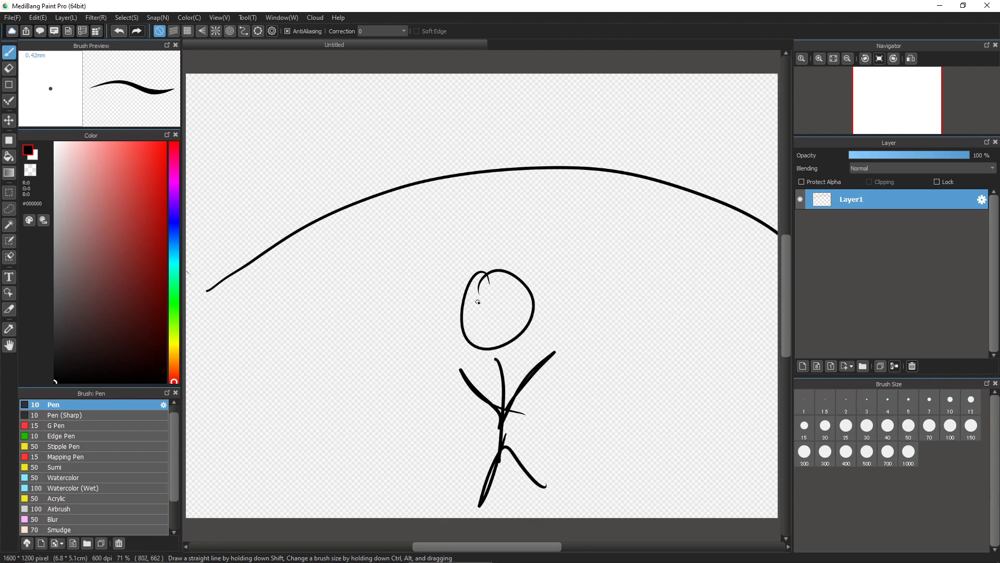
{"action": "left_click_drag", "start_coordinate": [469, 289], "coordinate": [517, 290]}
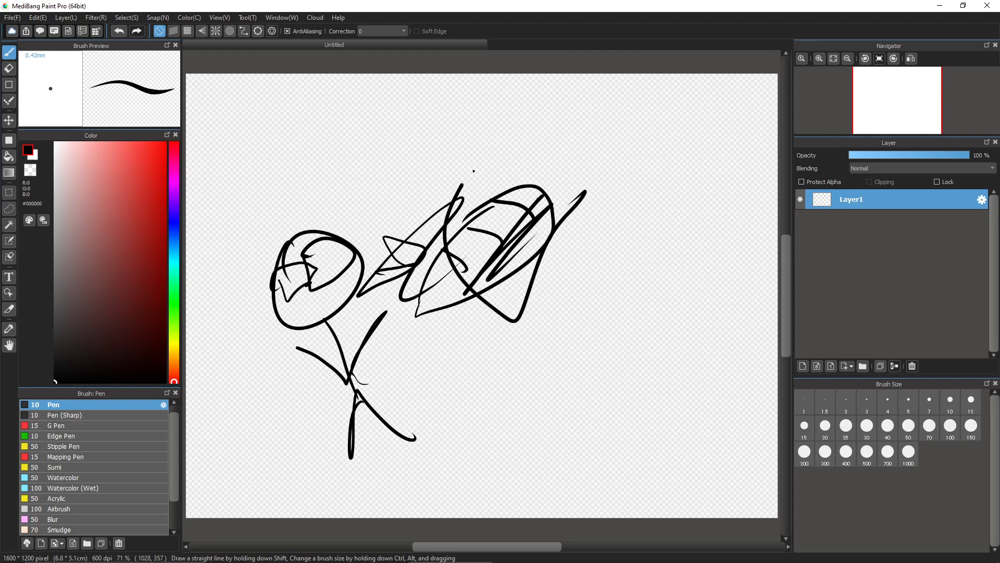
Step: Clear the sketch, then draw a rocket with a porthole, upper fin and astronaut inside
{"action": "left_click", "coordinate": [9, 68]}
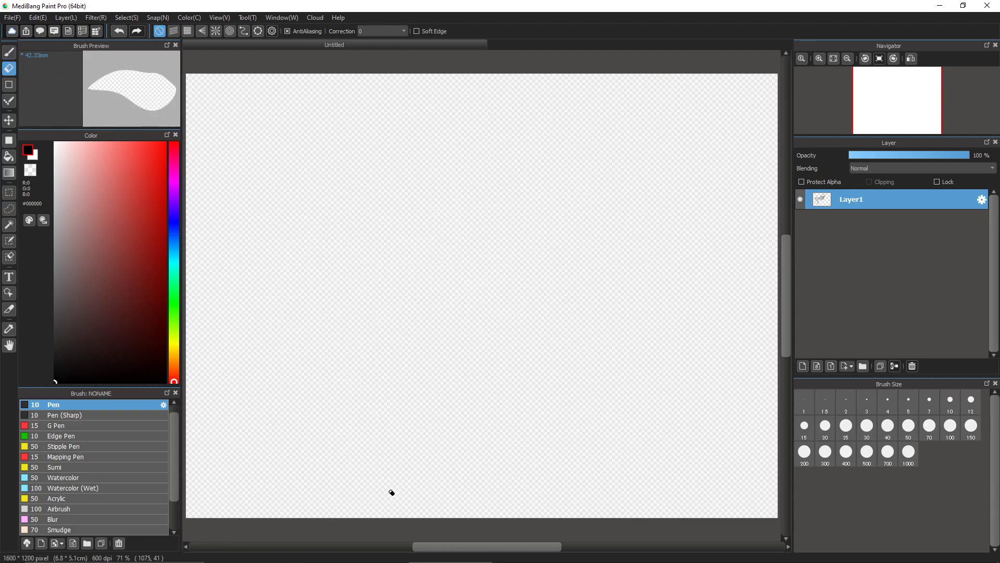
{"action": "left_click_drag", "start_coordinate": [286, 191], "coordinate": [480, 249]}
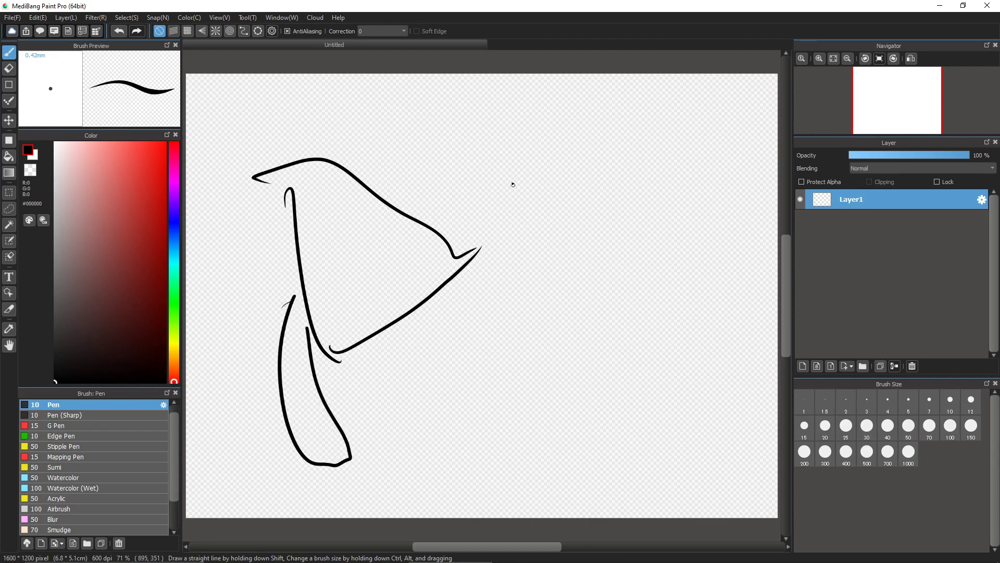
{"action": "left_click_drag", "start_coordinate": [313, 210], "coordinate": [395, 284]}
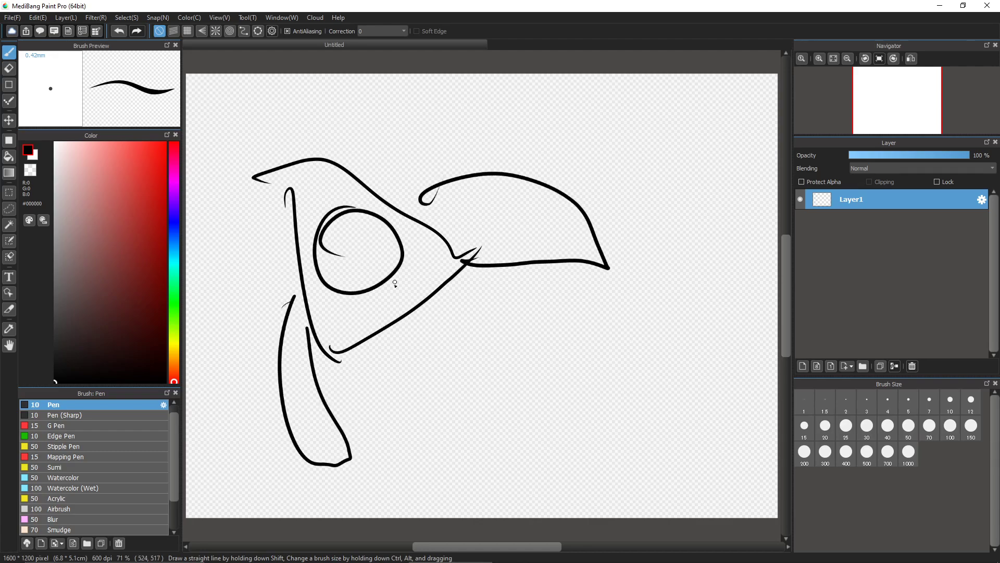
{"action": "left_click_drag", "start_coordinate": [332, 249], "coordinate": [383, 268]}
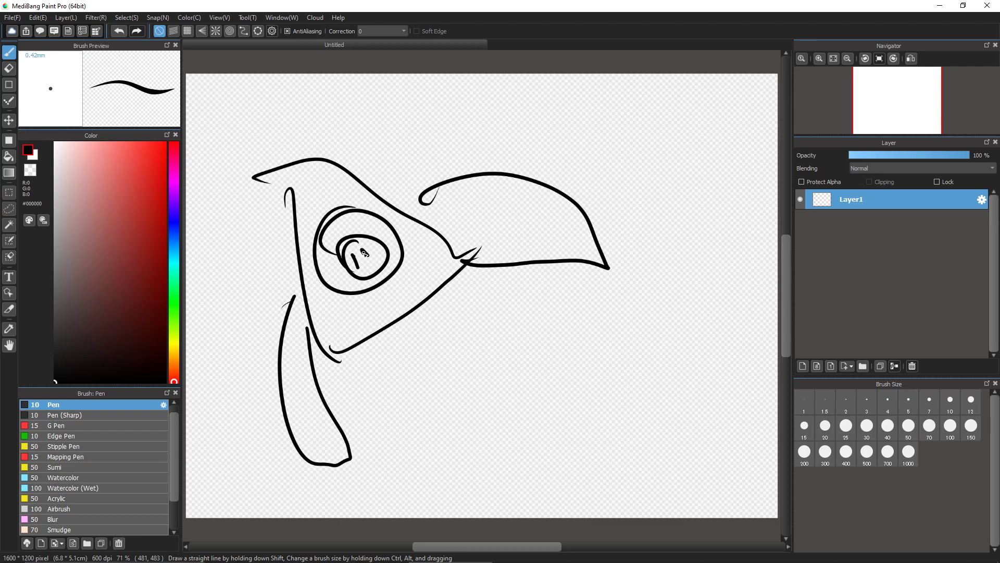
{"action": "left_click_drag", "start_coordinate": [357, 256], "coordinate": [370, 274]}
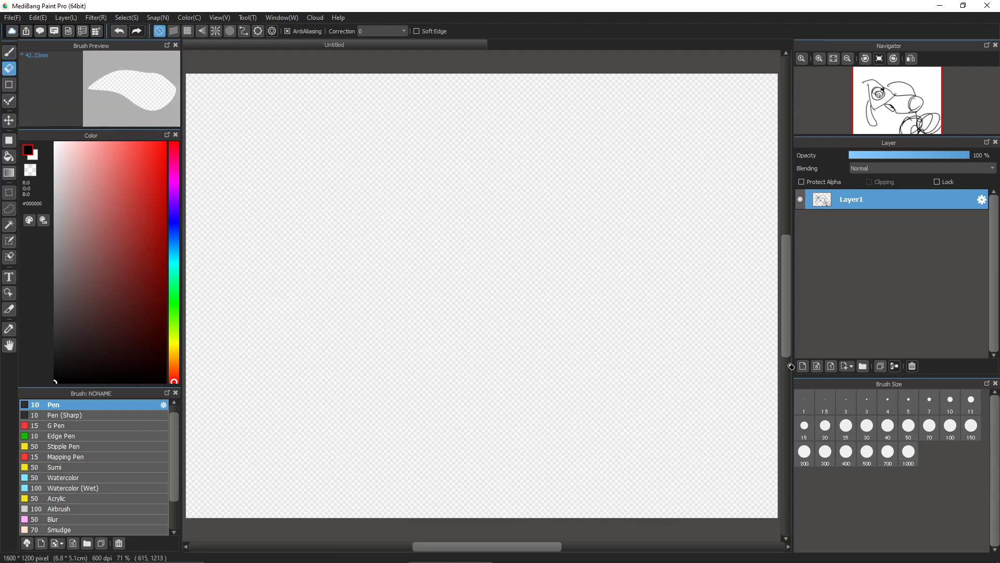
{"action": "left_click", "coordinate": [9, 51]}
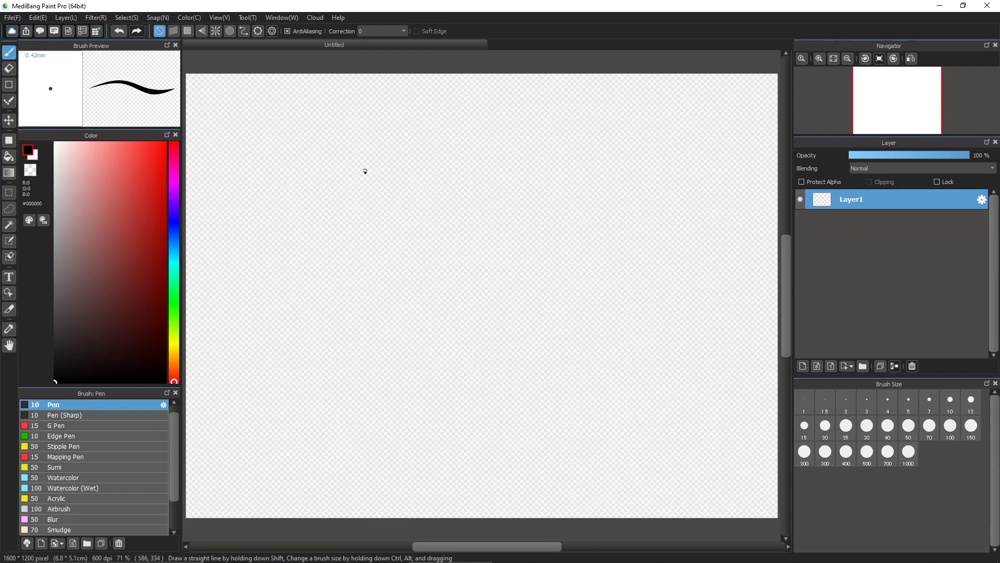
{"action": "left_click_drag", "start_coordinate": [227, 164], "coordinate": [369, 286]}
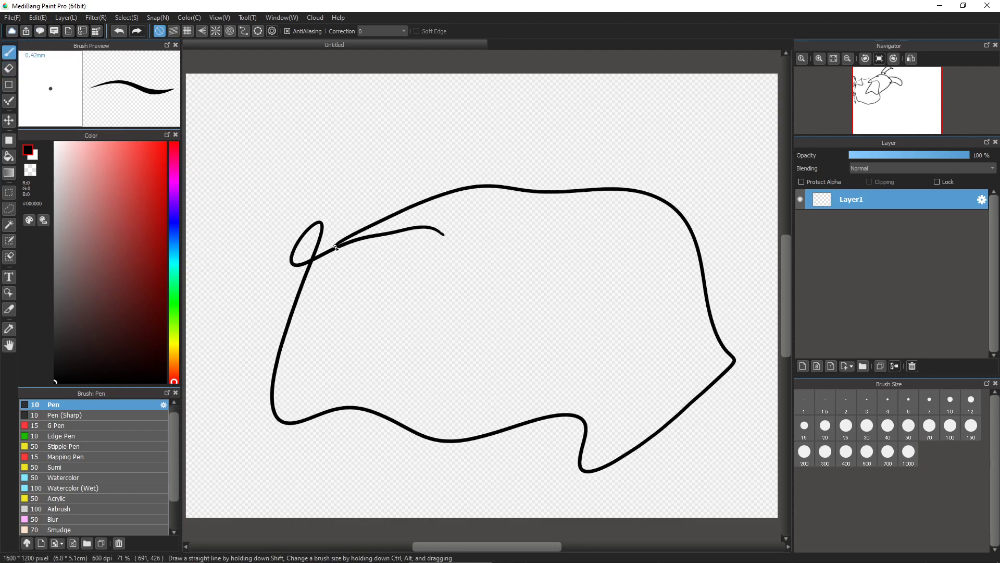
{"action": "left_click_drag", "start_coordinate": [555, 220], "coordinate": [542, 389]}
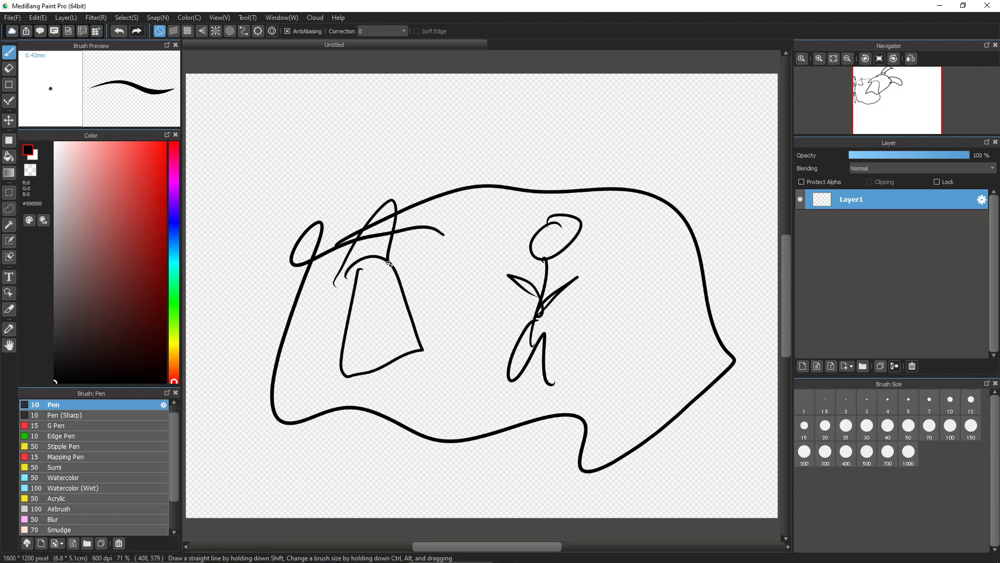
{"action": "left_click_drag", "start_coordinate": [389, 261], "coordinate": [450, 369]}
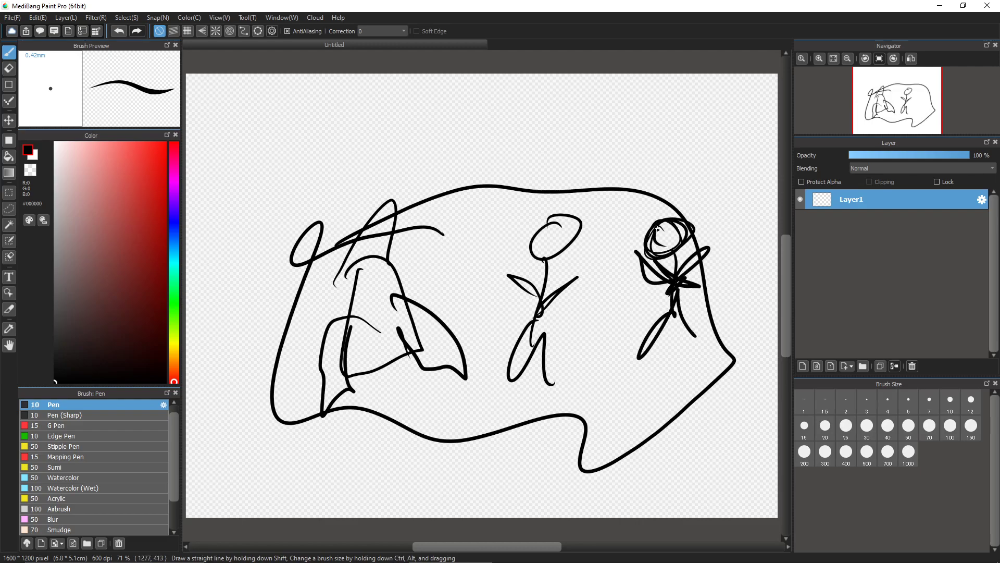
{"action": "left_click_drag", "start_coordinate": [523, 278], "coordinate": [616, 185]}
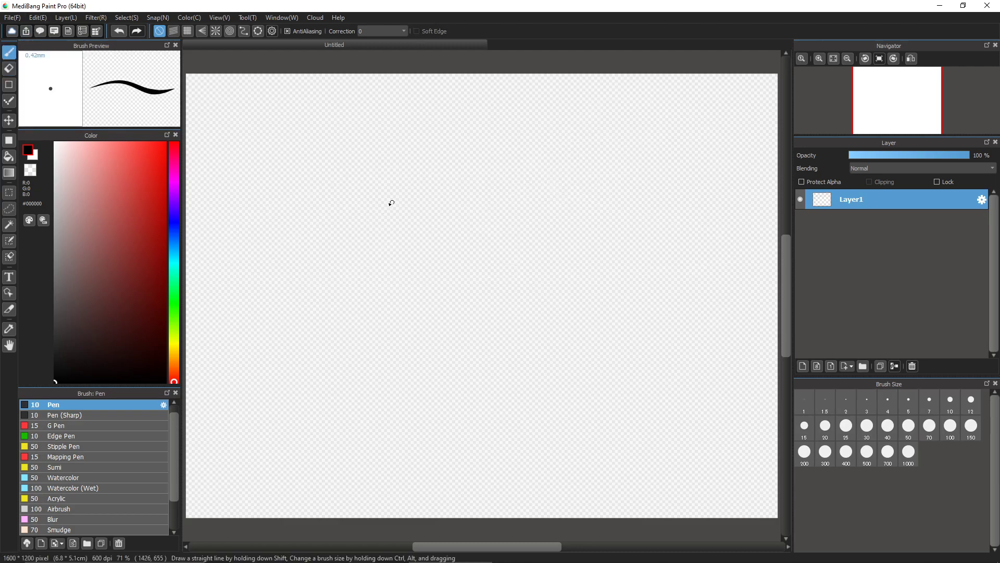
{"action": "left_click_drag", "start_coordinate": [271, 189], "coordinate": [635, 249]}
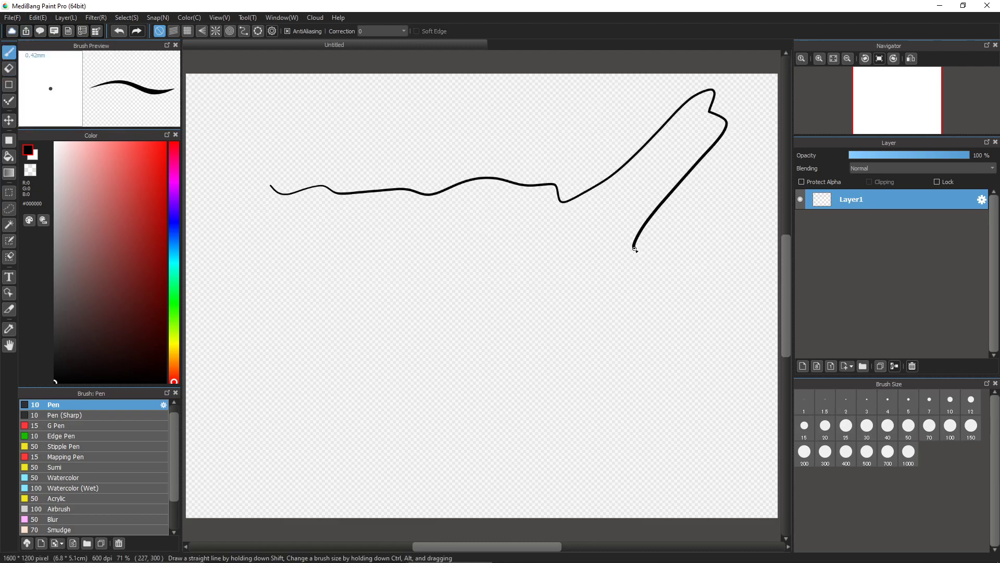
{"action": "left_click_drag", "start_coordinate": [635, 248], "coordinate": [276, 193]}
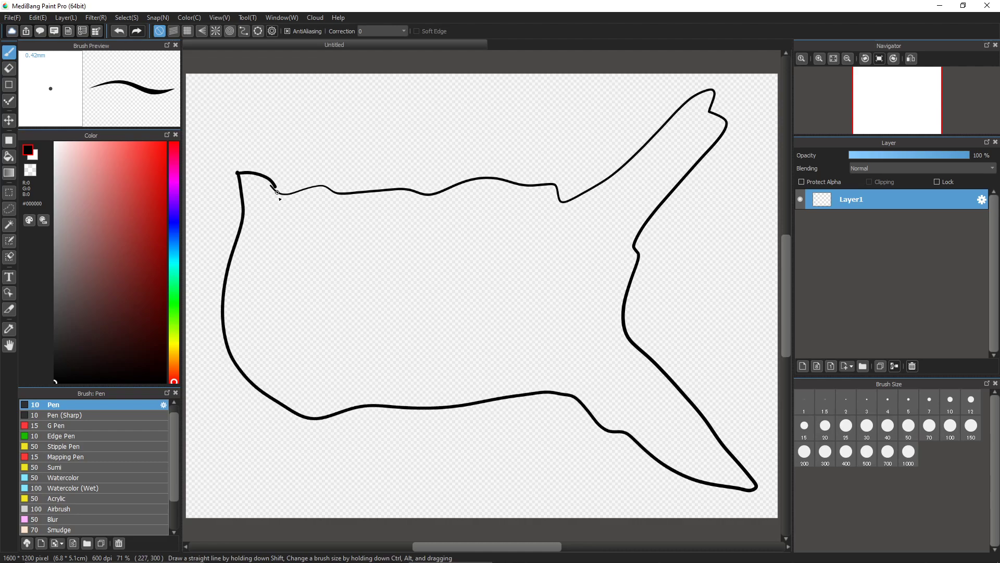
{"action": "left_click_drag", "start_coordinate": [275, 191], "coordinate": [303, 207]}
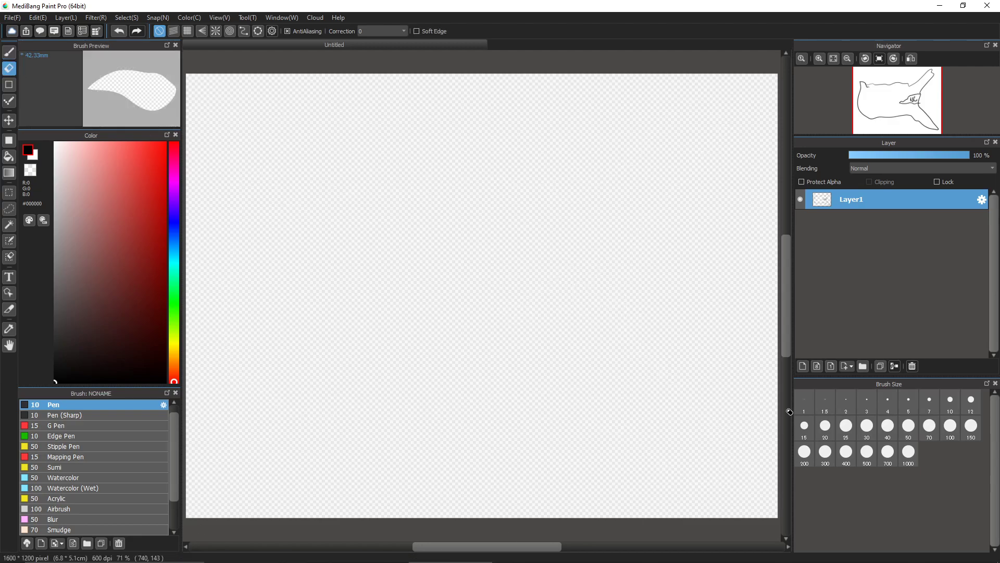
Step: Back on the pen, sketch the tall flower figure and the big-eared round creature
{"action": "left_click", "coordinate": [9, 53]}
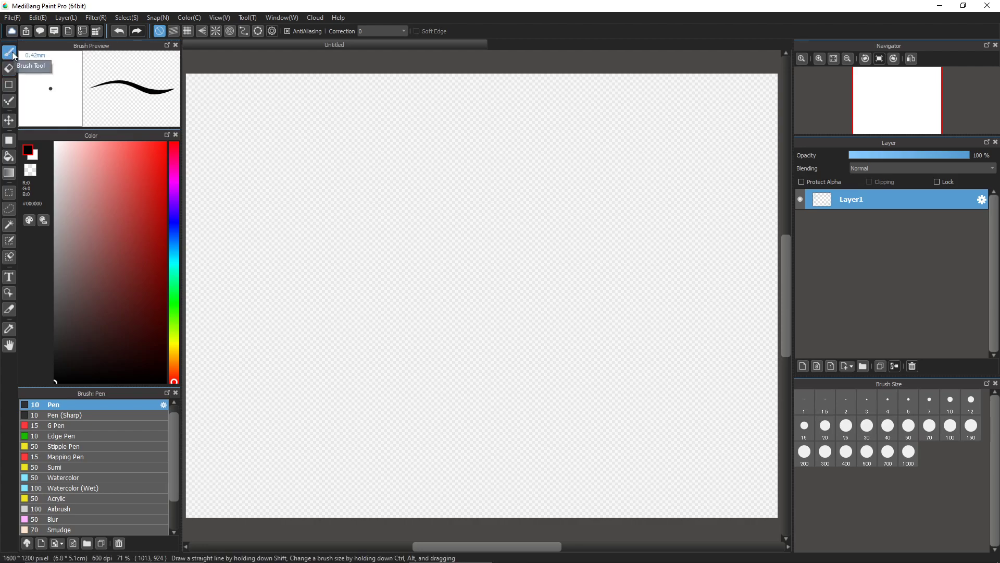
{"action": "left_click_drag", "start_coordinate": [327, 166], "coordinate": [351, 348]}
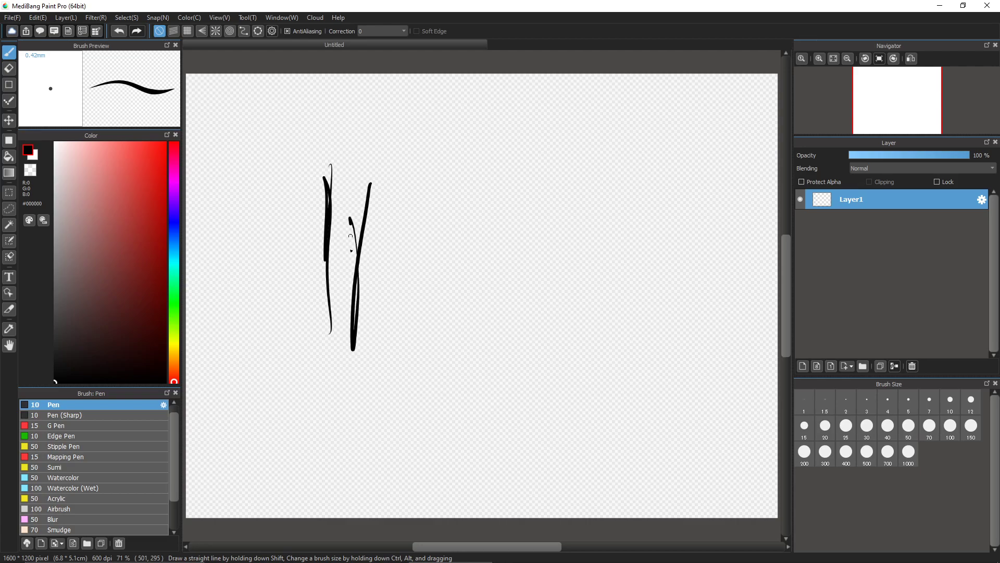
{"action": "left_click_drag", "start_coordinate": [198, 338], "coordinate": [552, 329]}
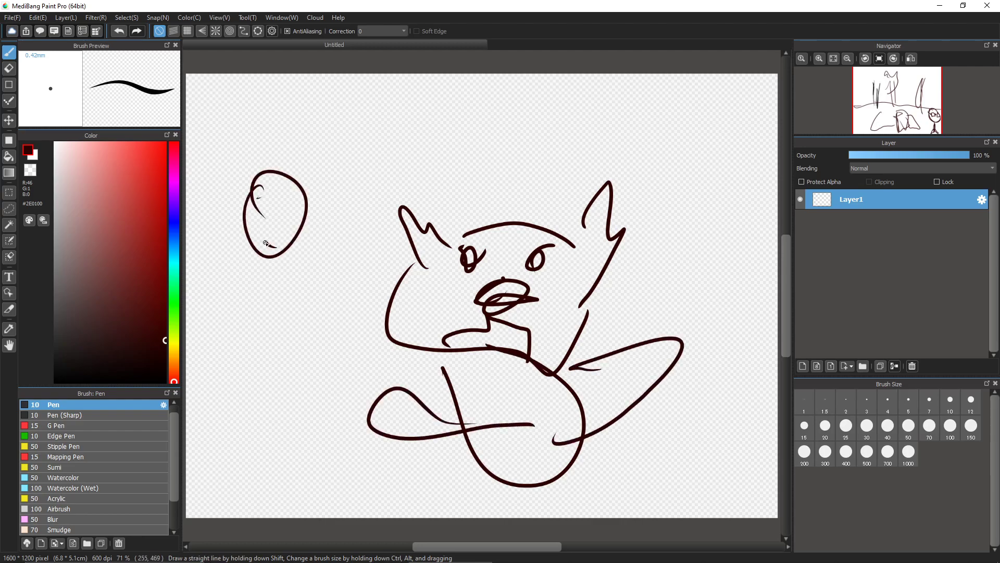
{"action": "left_click_drag", "start_coordinate": [265, 249], "coordinate": [275, 460]}
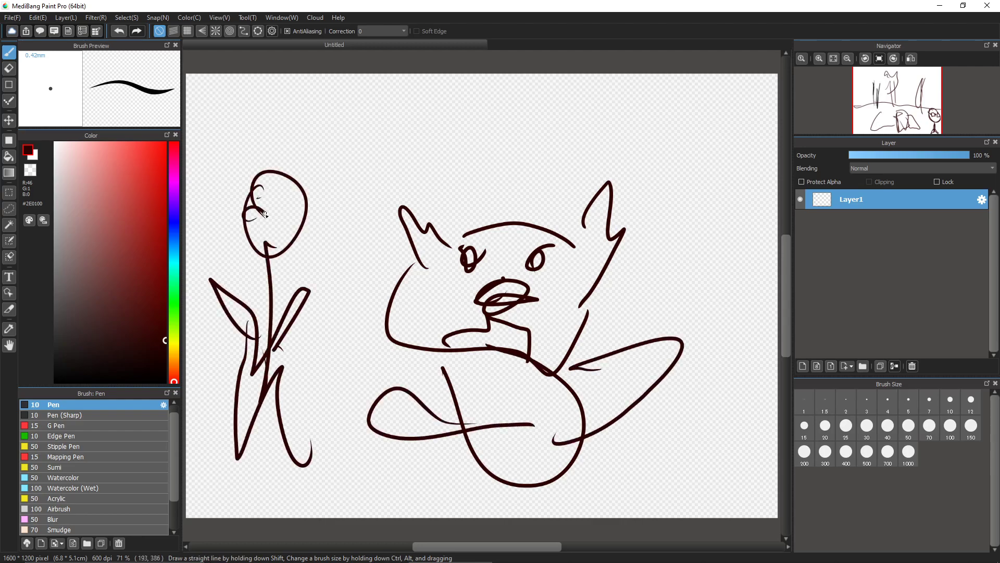
{"action": "left_click_drag", "start_coordinate": [255, 216], "coordinate": [293, 210]}
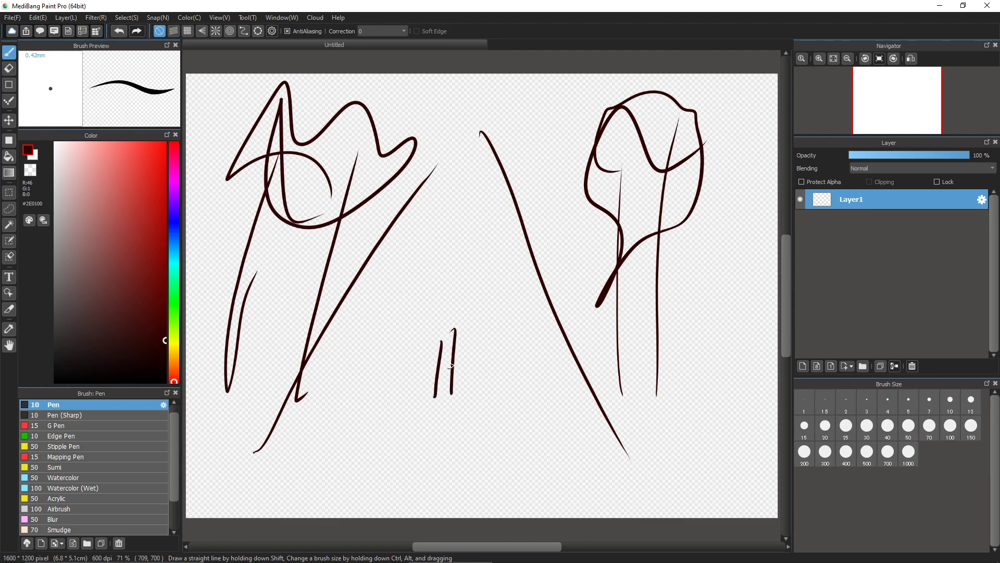
Step: Add dashed markings along the upper road, then switch to the eraser
{"action": "left_click_drag", "start_coordinate": [457, 173], "coordinate": [447, 275]}
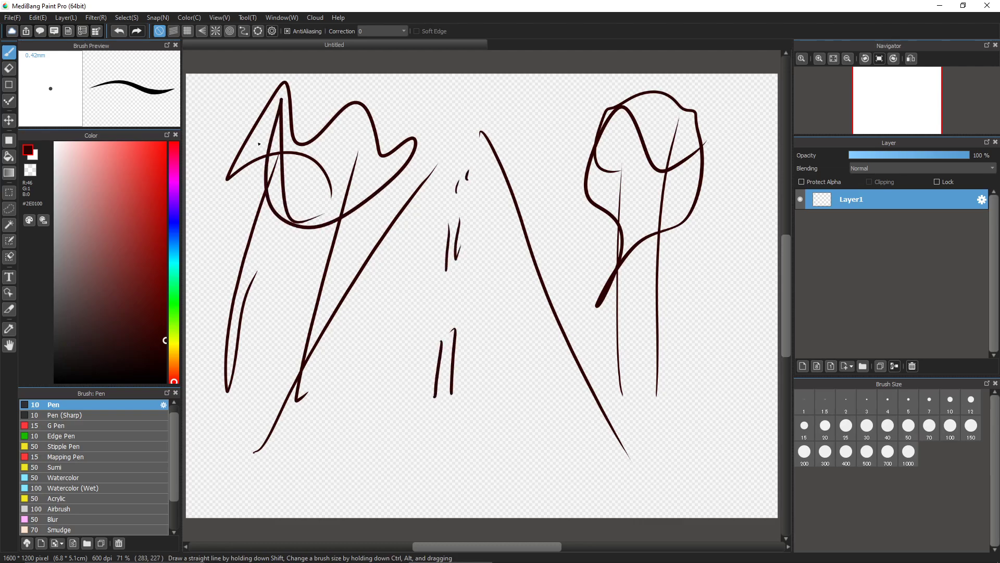
{"action": "left_click", "coordinate": [9, 68]}
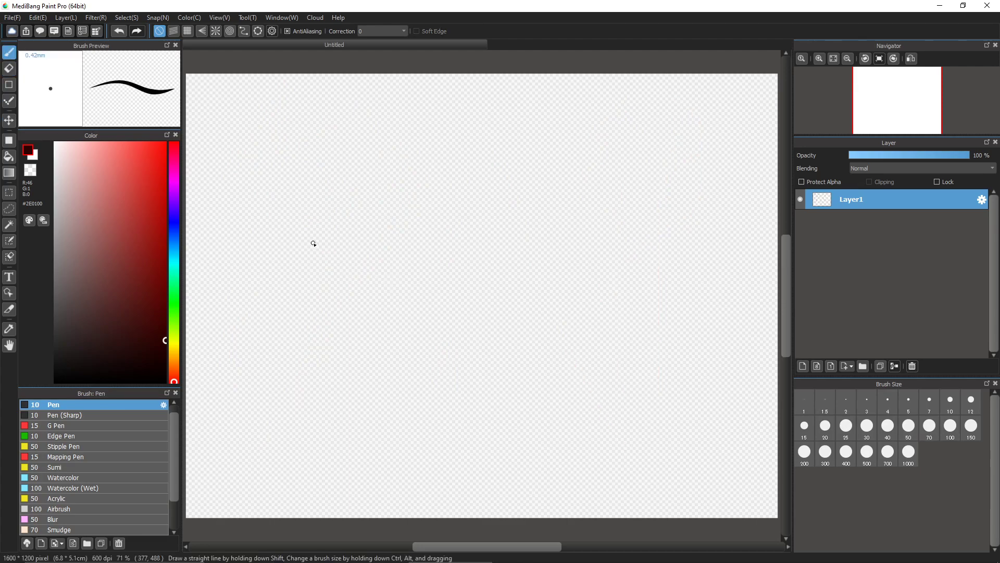
{"action": "mouse_move", "coordinate": [305, 187]}
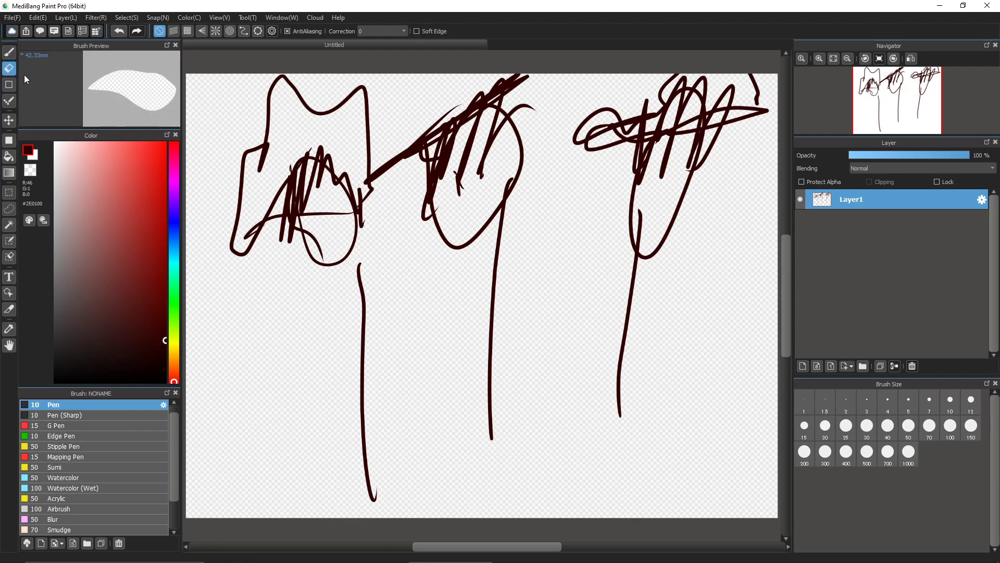
Step: Sketch a small round-headed figure with a body below the tall figures
{"action": "left_click_drag", "start_coordinate": [434, 351], "coordinate": [415, 434]}
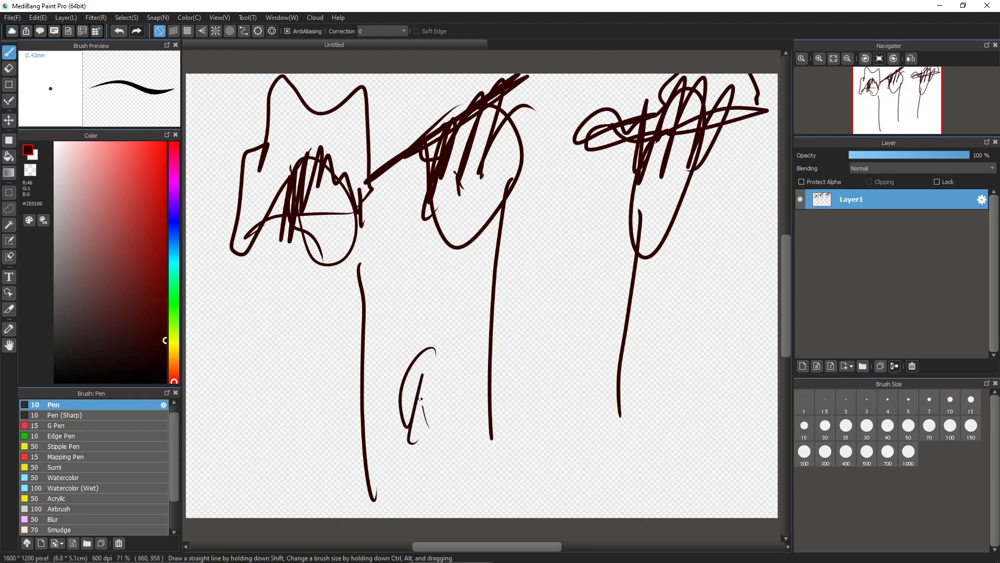
{"action": "left_click_drag", "start_coordinate": [421, 370], "coordinate": [434, 497]}
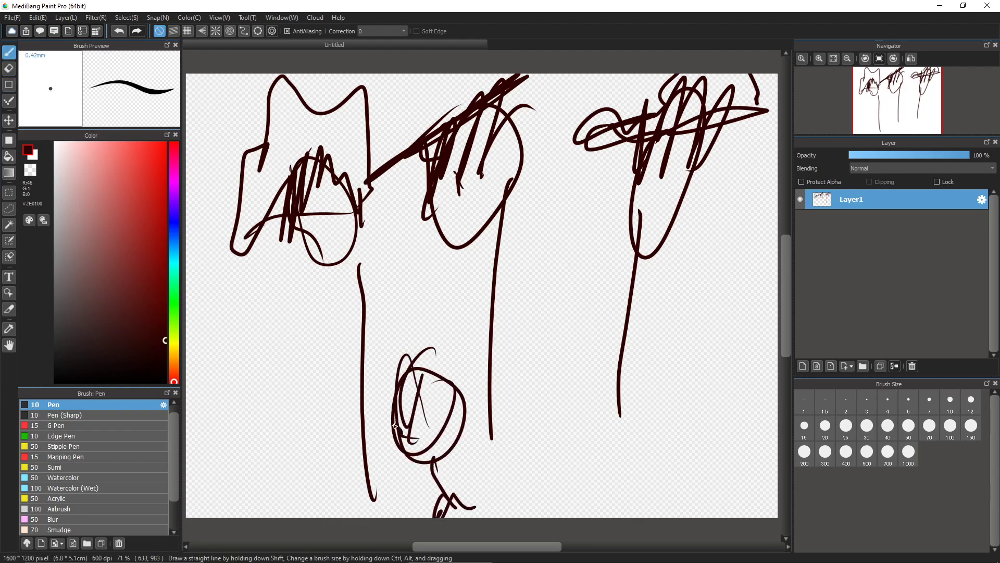
{"action": "left_click_drag", "start_coordinate": [393, 424], "coordinate": [466, 383]}
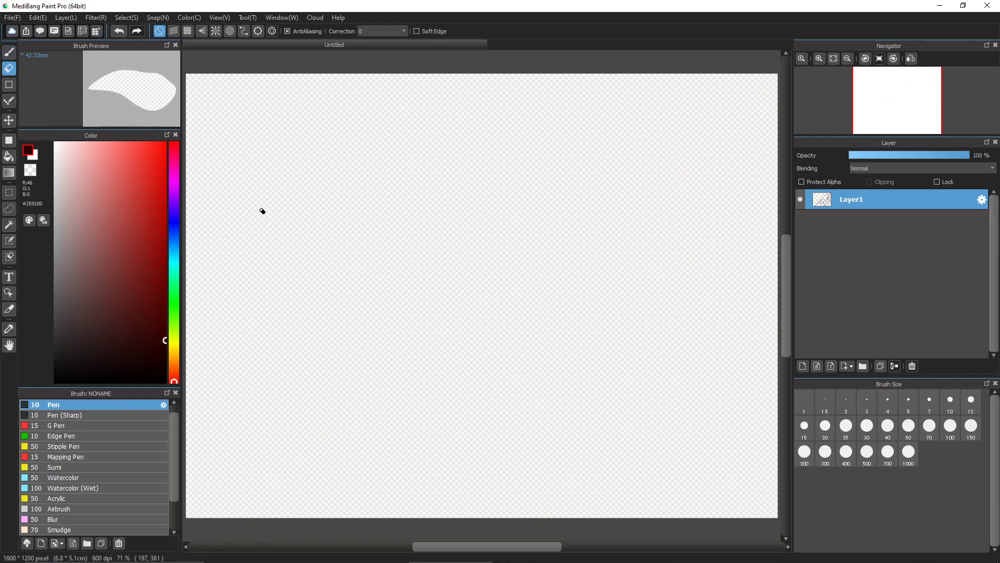
Step: Draw the tall pointed shape and a small blade inside it
{"action": "left_click_drag", "start_coordinate": [369, 186], "coordinate": [394, 370]}
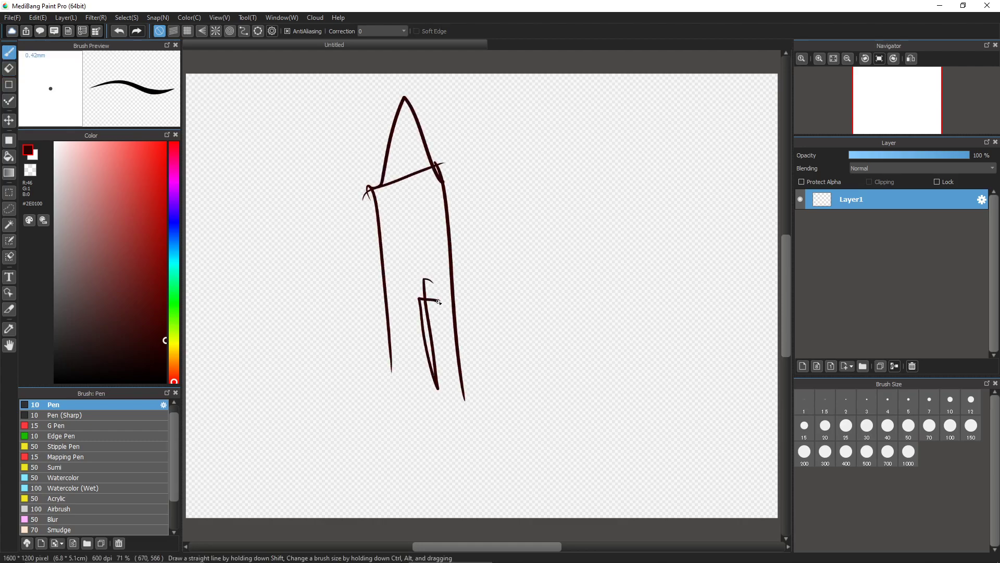
{"action": "left_click_drag", "start_coordinate": [440, 297], "coordinate": [449, 392]}
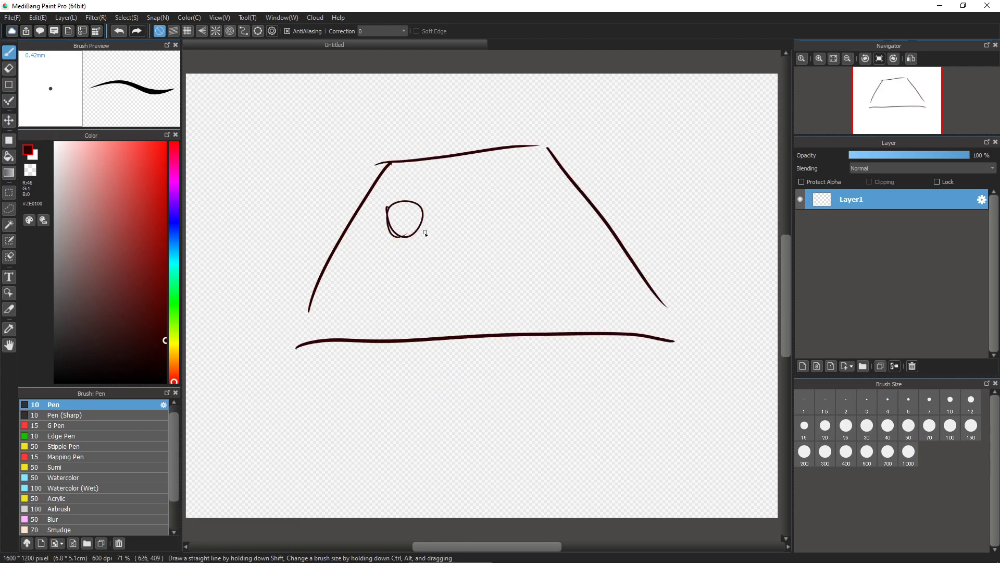
Step: Sketch two stick figures, one wearing a hat, with a ball between them, then erase
{"action": "left_click_drag", "start_coordinate": [405, 230], "coordinate": [406, 300]}
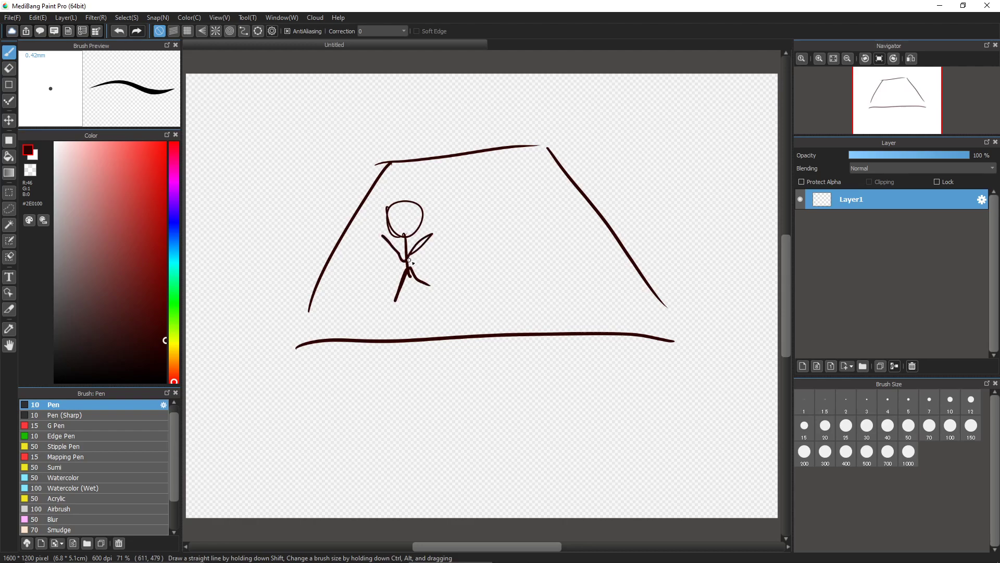
{"action": "left_click_drag", "start_coordinate": [510, 191], "coordinate": [511, 293]}
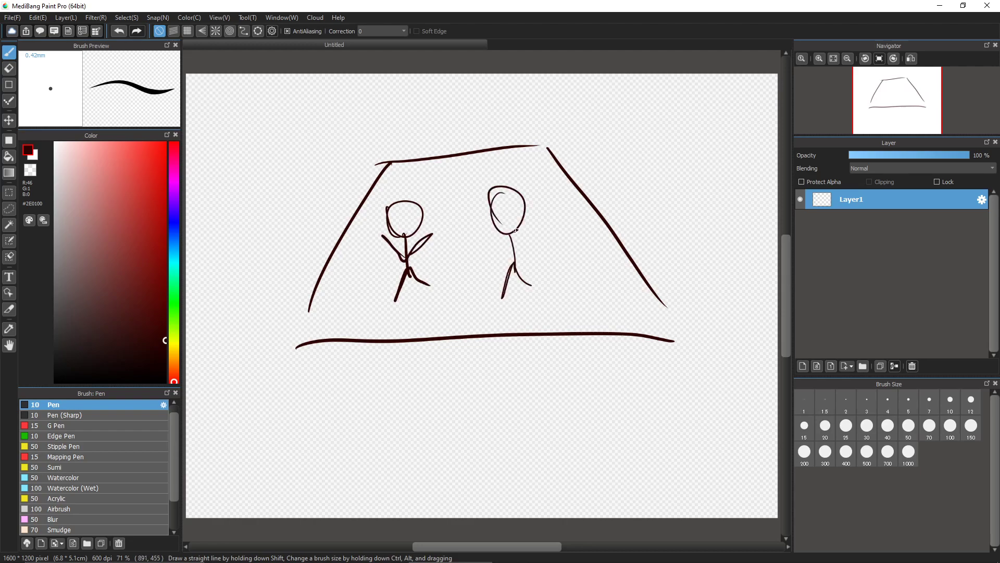
{"action": "left_click_drag", "start_coordinate": [475, 172], "coordinate": [532, 211]}
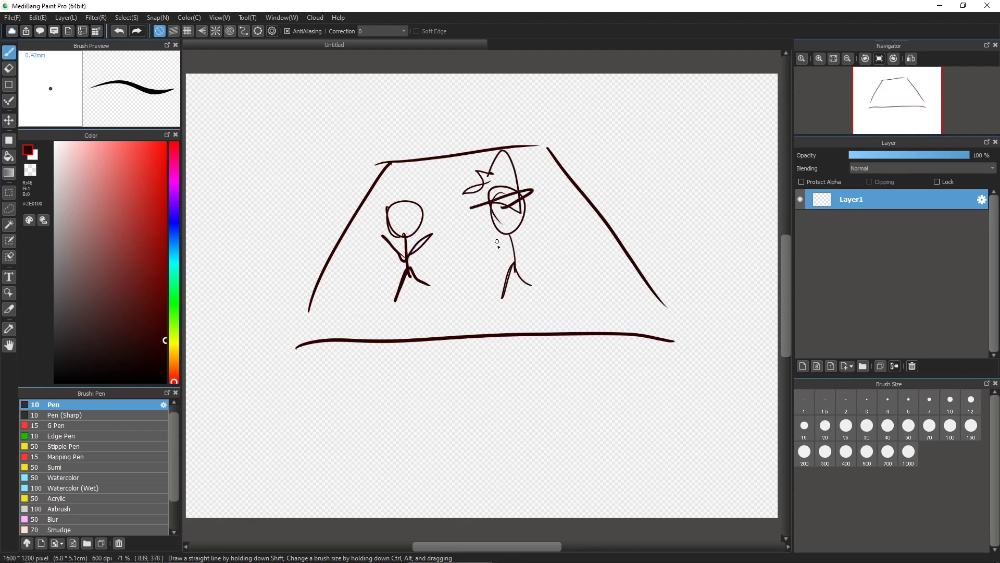
{"action": "left_click_drag", "start_coordinate": [475, 249], "coordinate": [466, 268]}
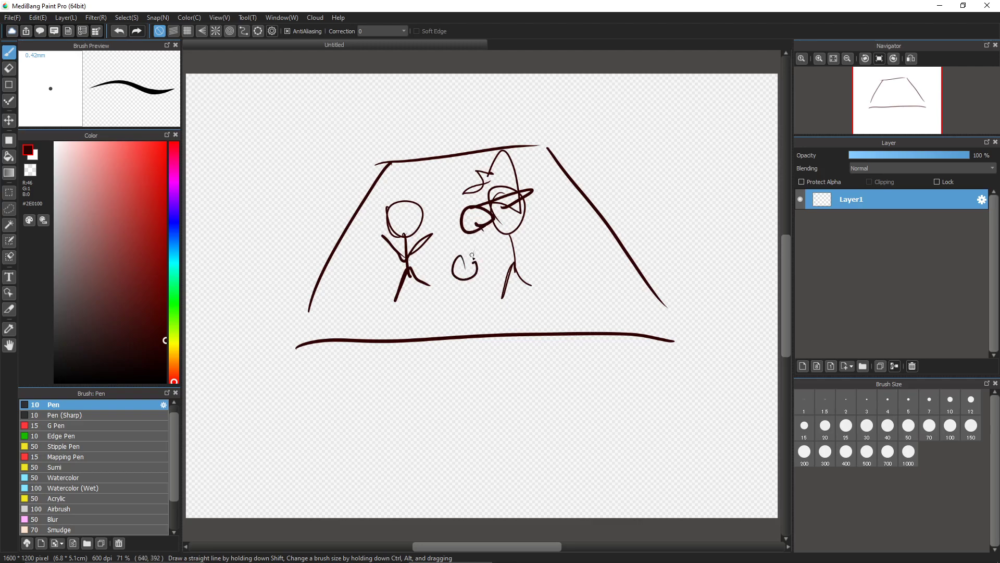
{"action": "left_click_drag", "start_coordinate": [456, 261], "coordinate": [472, 281]}
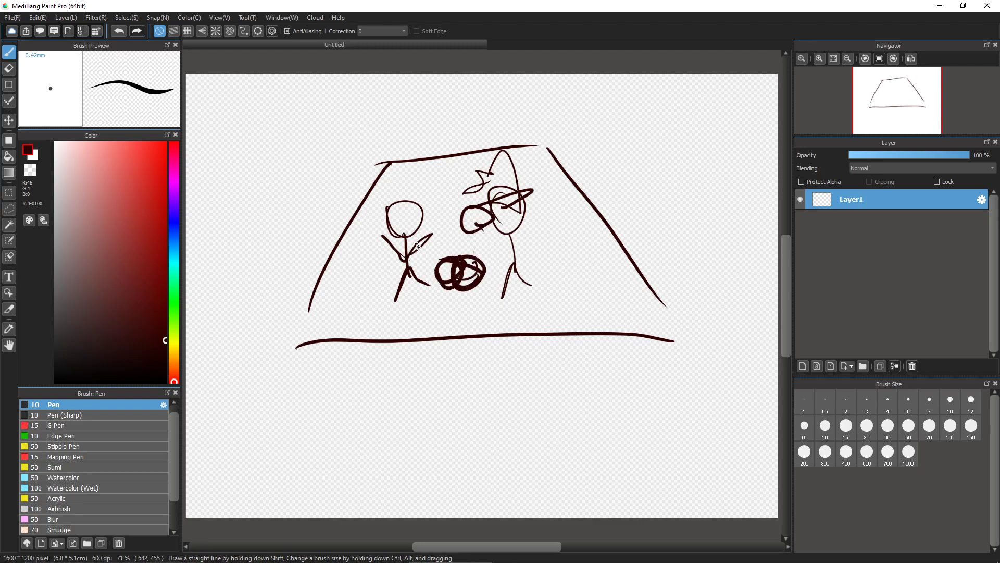
{"action": "left_click", "coordinate": [418, 236]}
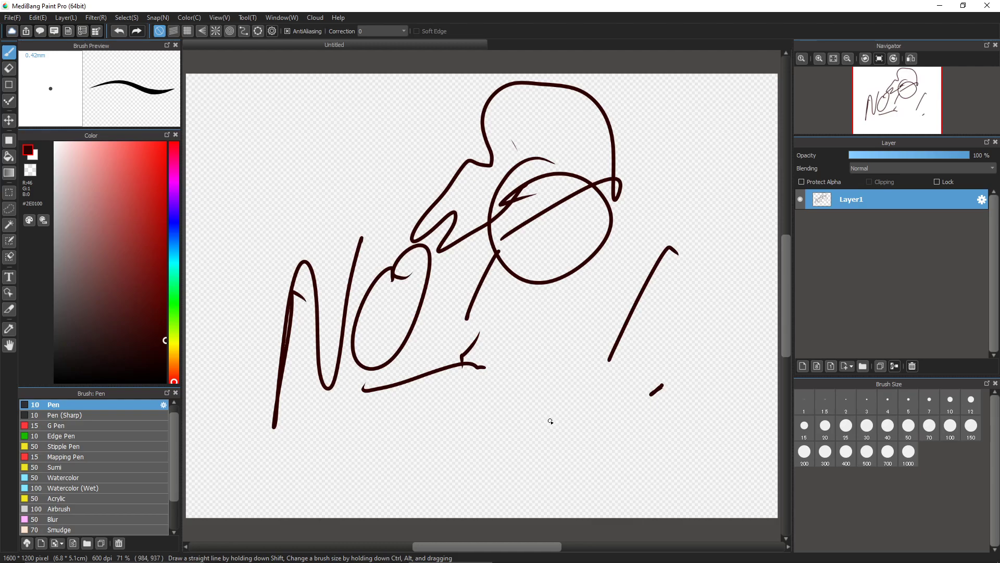
{"action": "left_click", "coordinate": [10, 68]}
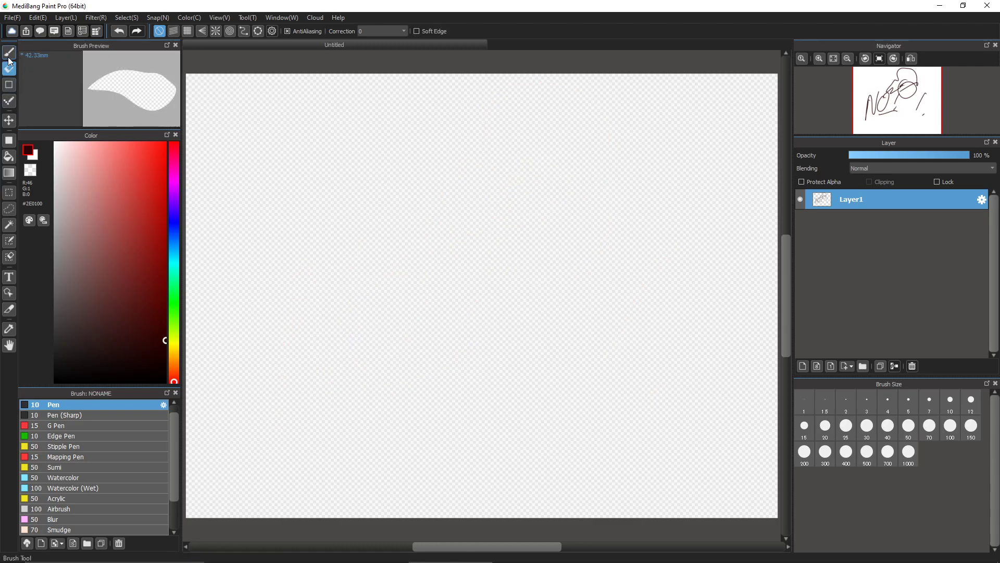
Step: Draw an oval-headed figure with eyes, a mouth and a thin body
{"action": "left_click_drag", "start_coordinate": [561, 147], "coordinate": [597, 364]}
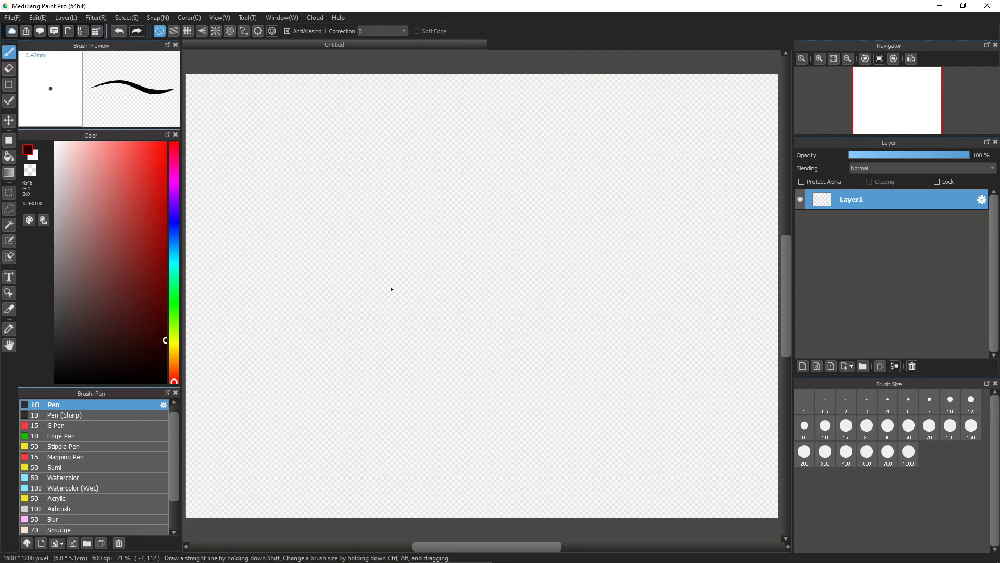
{"action": "mouse_move", "coordinate": [364, 247]}
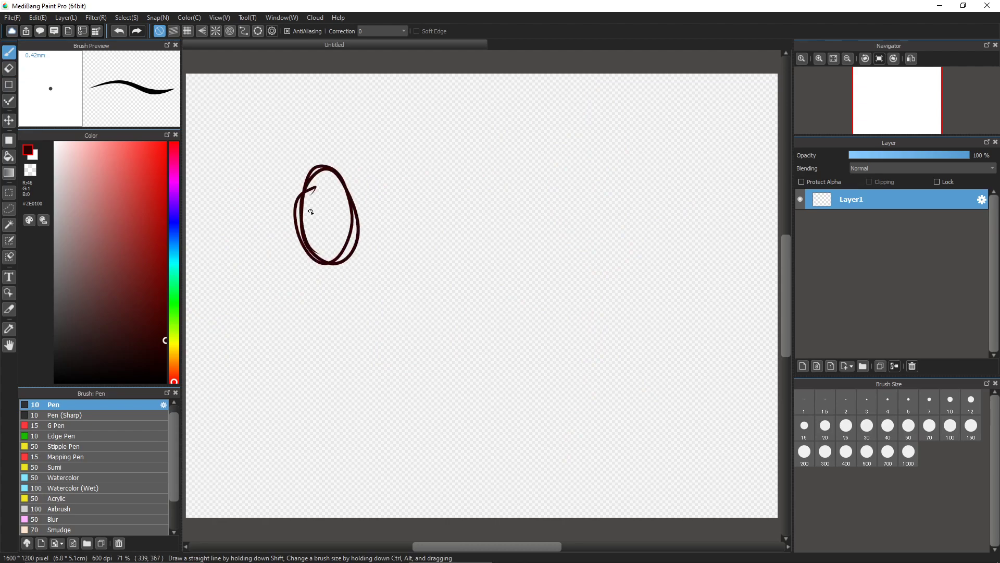
{"action": "left_click_drag", "start_coordinate": [322, 217], "coordinate": [319, 242]}
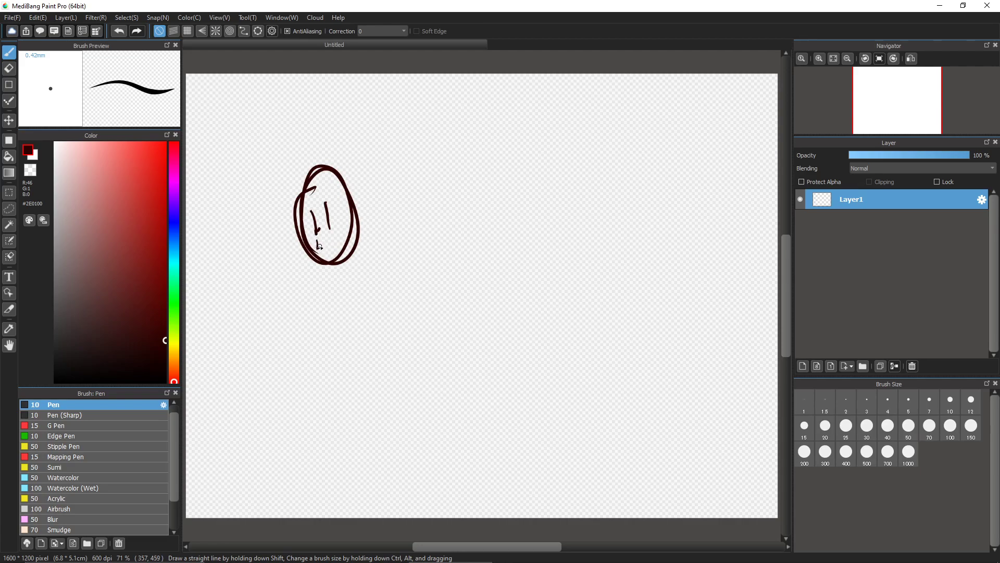
{"action": "left_click_drag", "start_coordinate": [336, 261], "coordinate": [345, 357]}
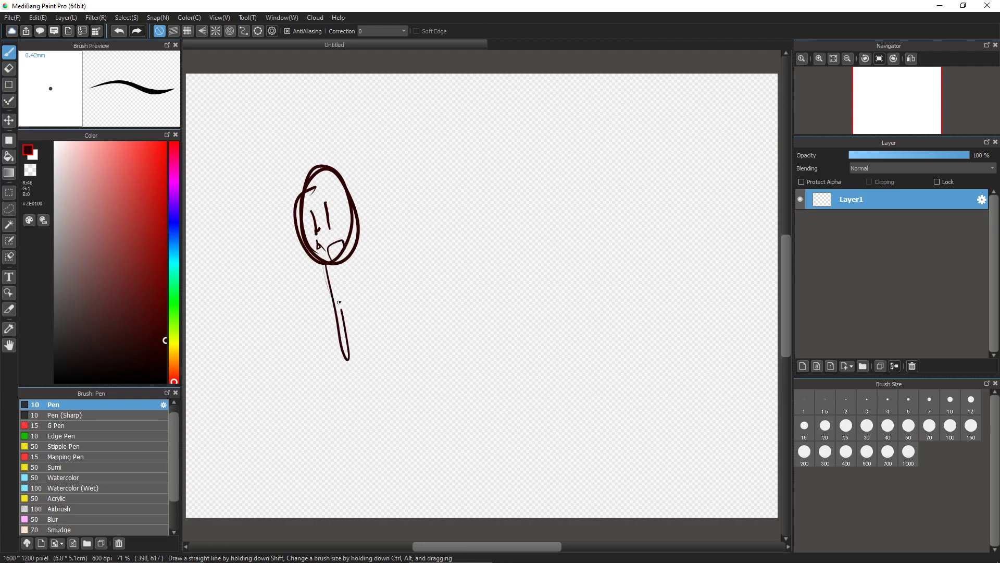
{"action": "left_click_drag", "start_coordinate": [332, 275], "coordinate": [395, 408]}
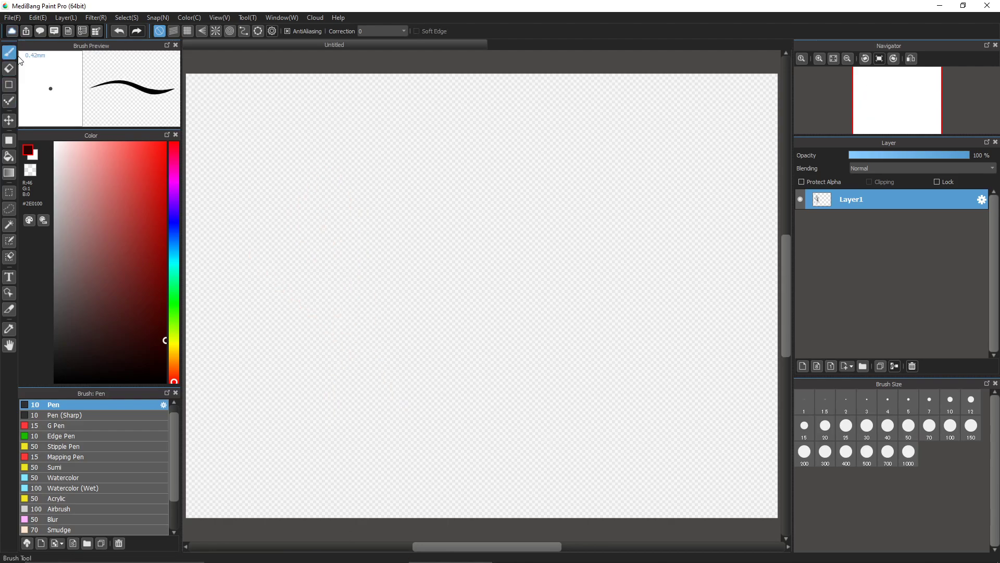
Step: Sketch an elongated oval head and trace over its outline again
{"action": "left_click_drag", "start_coordinate": [345, 172], "coordinate": [348, 271]}
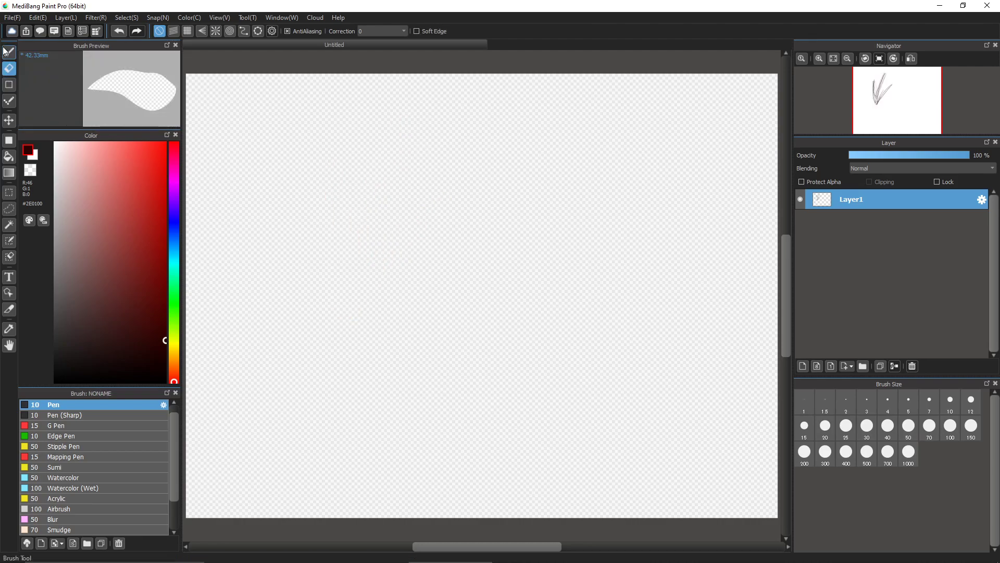
{"action": "left_click_drag", "start_coordinate": [389, 159], "coordinate": [338, 262]}
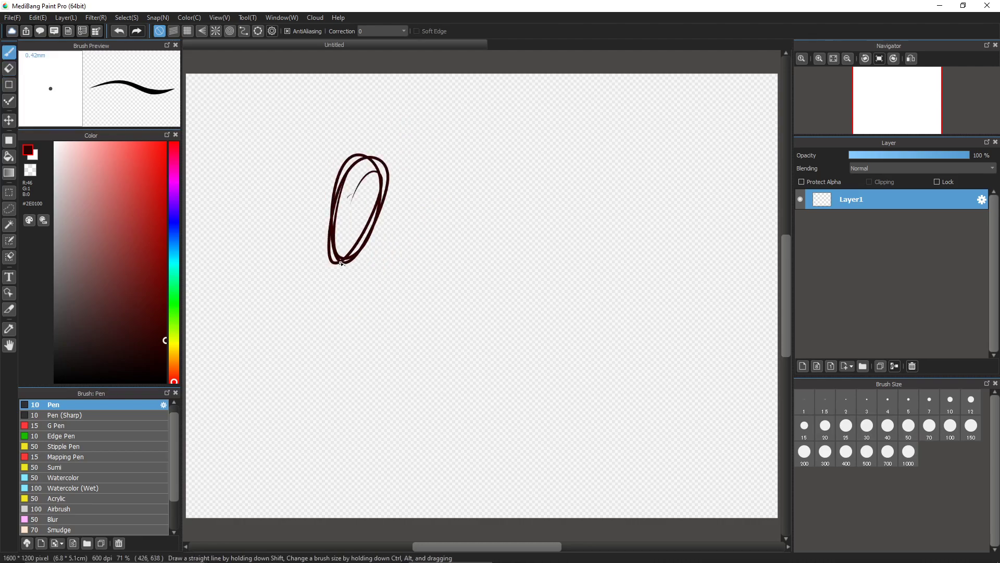
{"action": "left_click_drag", "start_coordinate": [287, 255], "coordinate": [373, 441]}
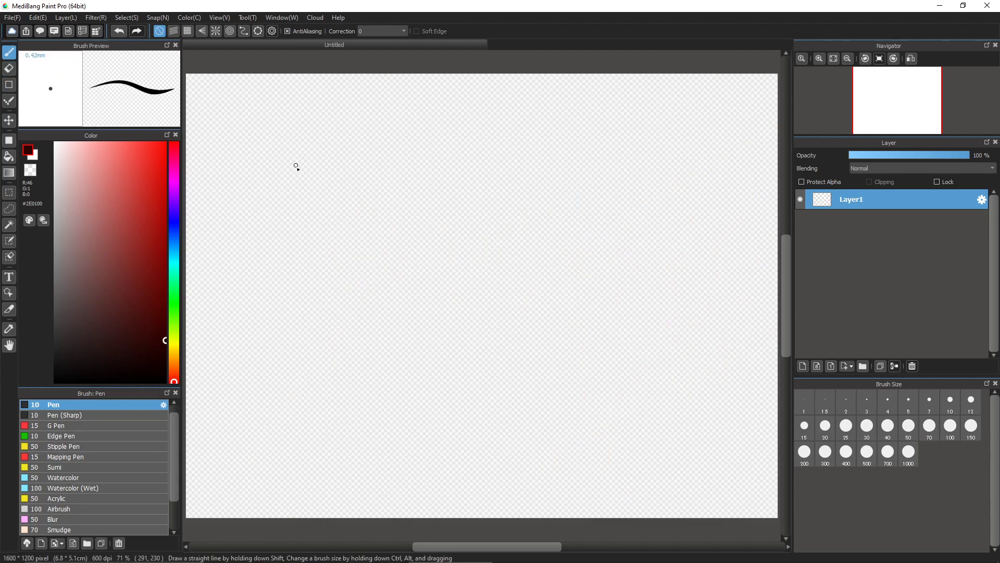
Step: Sketch a large figure with a ringed head, then draw its eyes and facial details
{"action": "left_click_drag", "start_coordinate": [310, 160], "coordinate": [319, 267]}
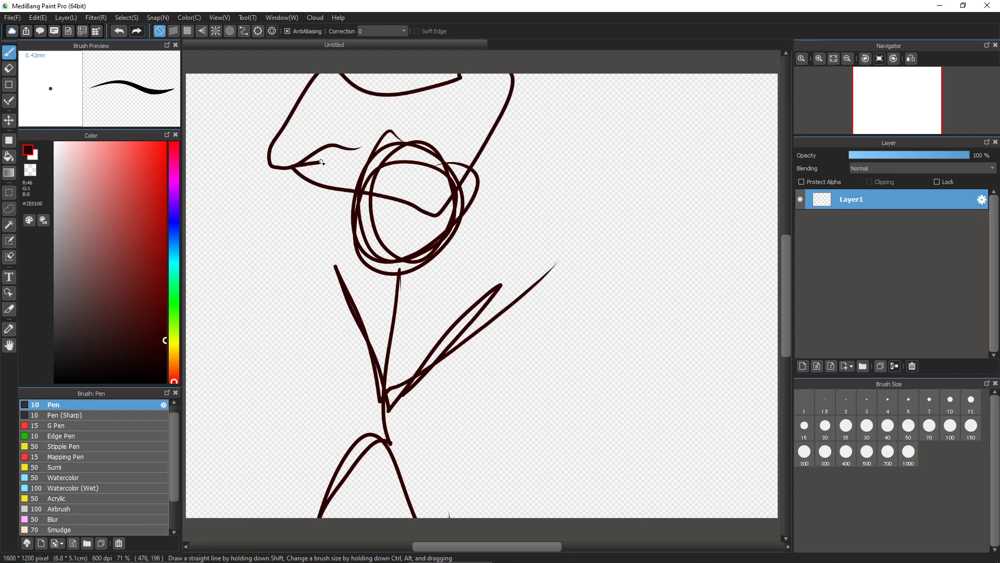
{"action": "left_click_drag", "start_coordinate": [383, 211], "coordinate": [414, 220]}
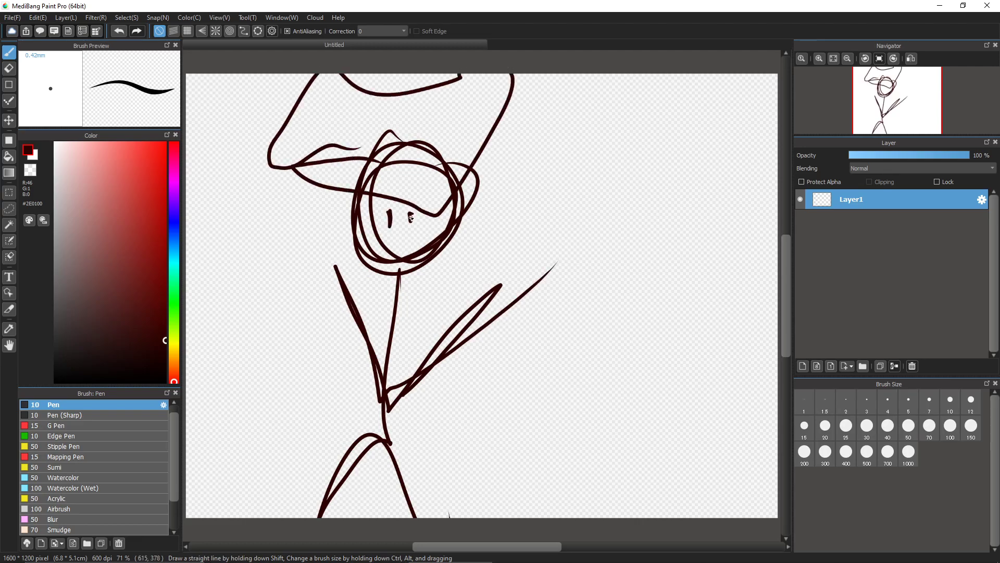
{"action": "left_click_drag", "start_coordinate": [383, 233], "coordinate": [421, 241]}
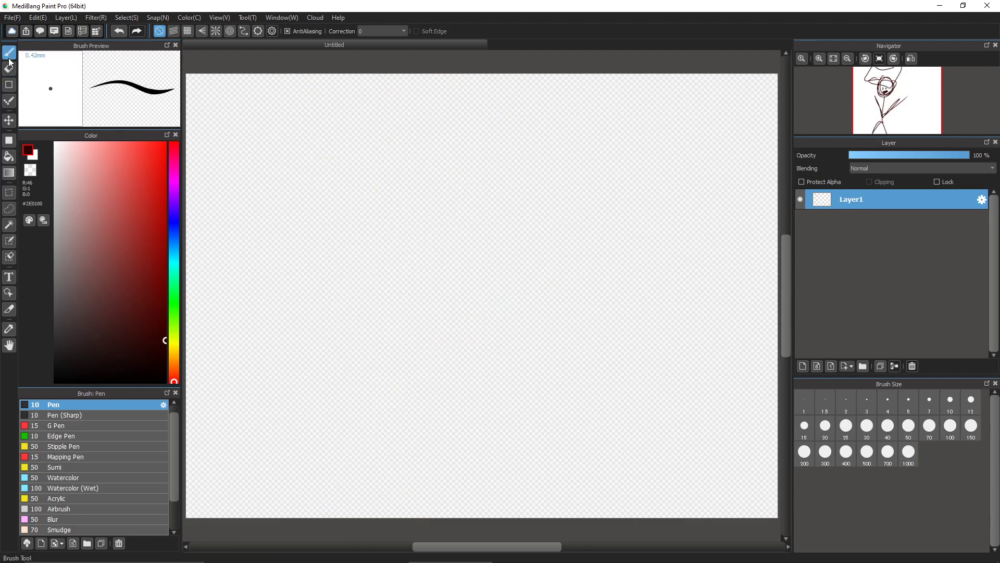
Step: Draw a stick figure with oval head, crossed arms and spread legs, then pick the Eraser
{"action": "left_click_drag", "start_coordinate": [421, 172], "coordinate": [366, 511]}
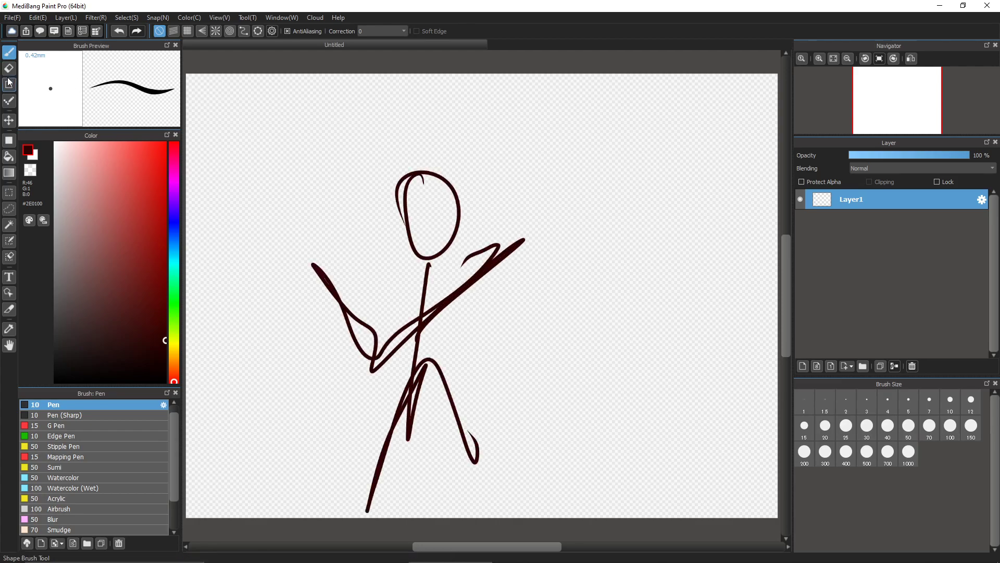
{"action": "left_click", "coordinate": [9, 68]}
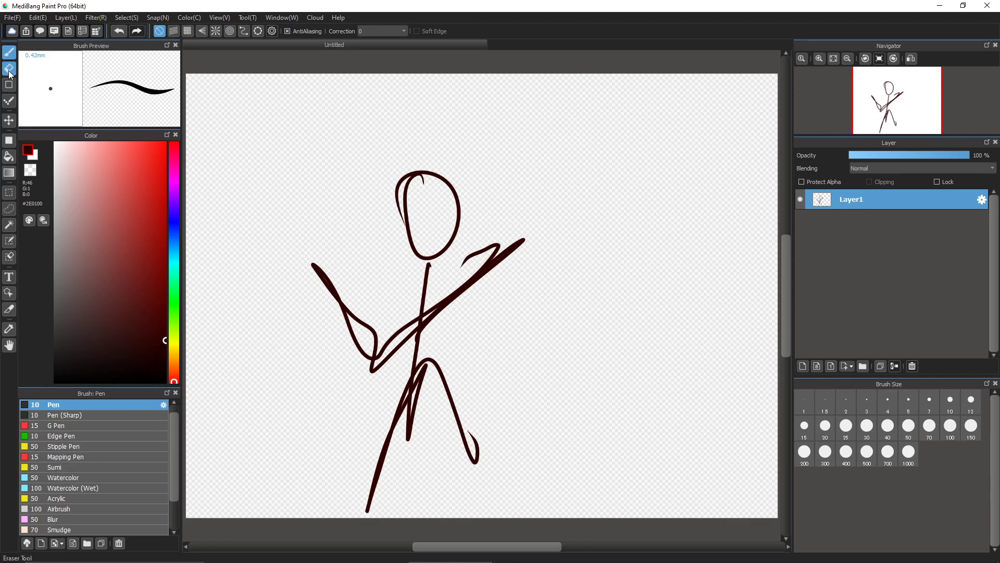